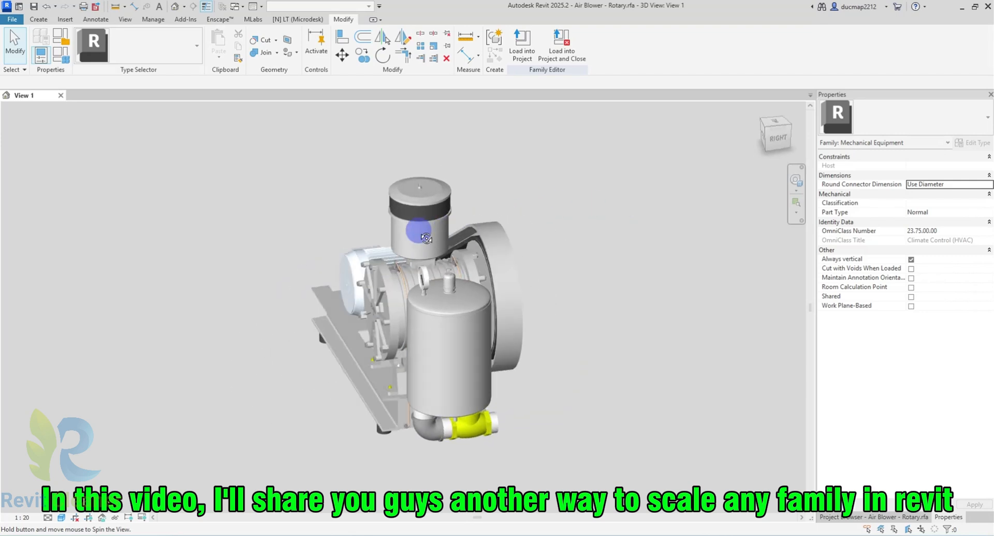
Orbit the blower to the front and start a DWG export of 3D View 1
left_click_drag(424, 238, 552, 209)
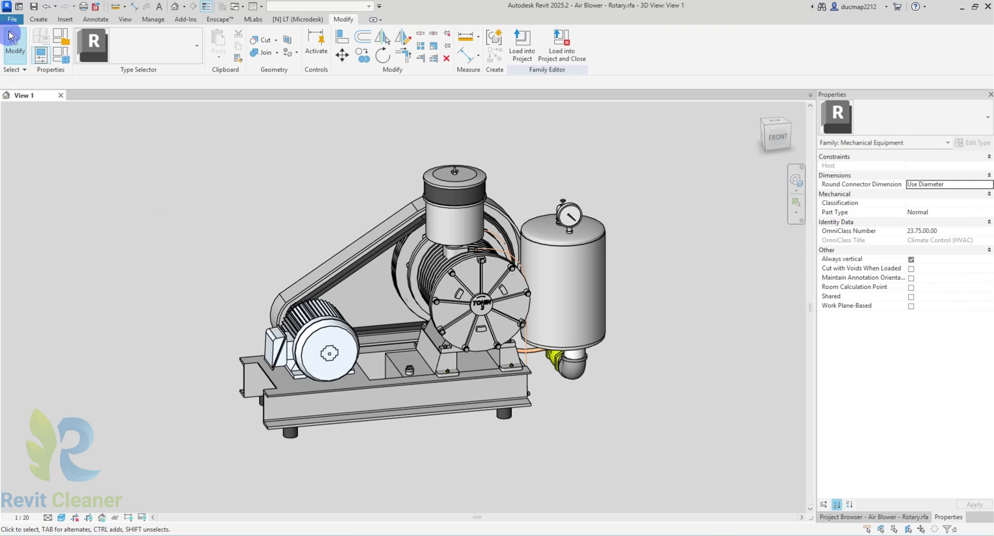
left_click(11, 20)
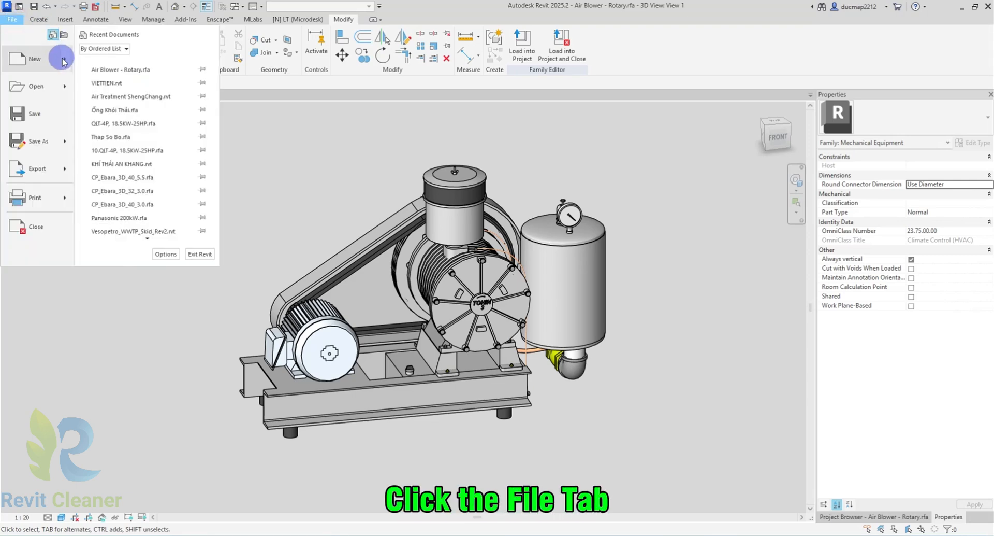
left_click(37, 168)
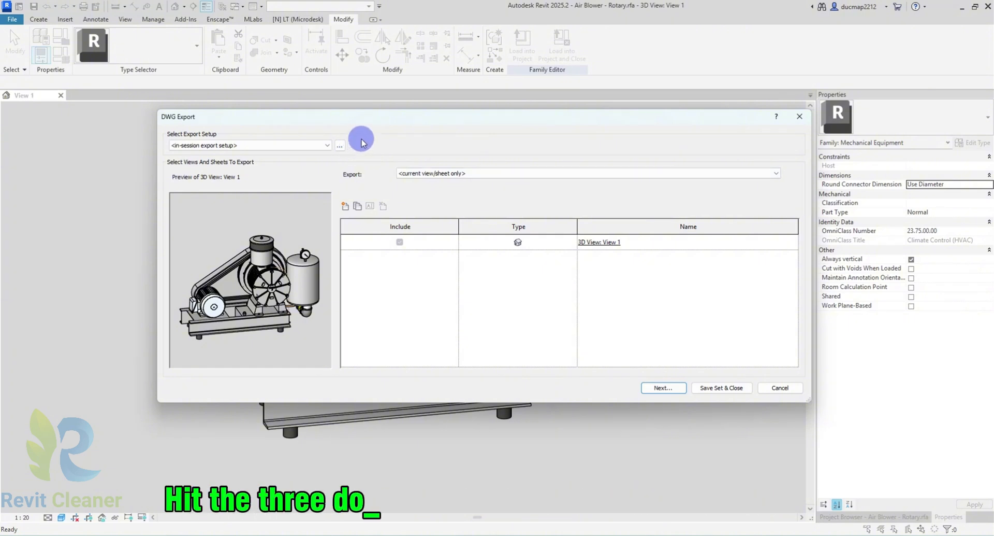
mouse_move(339, 146)
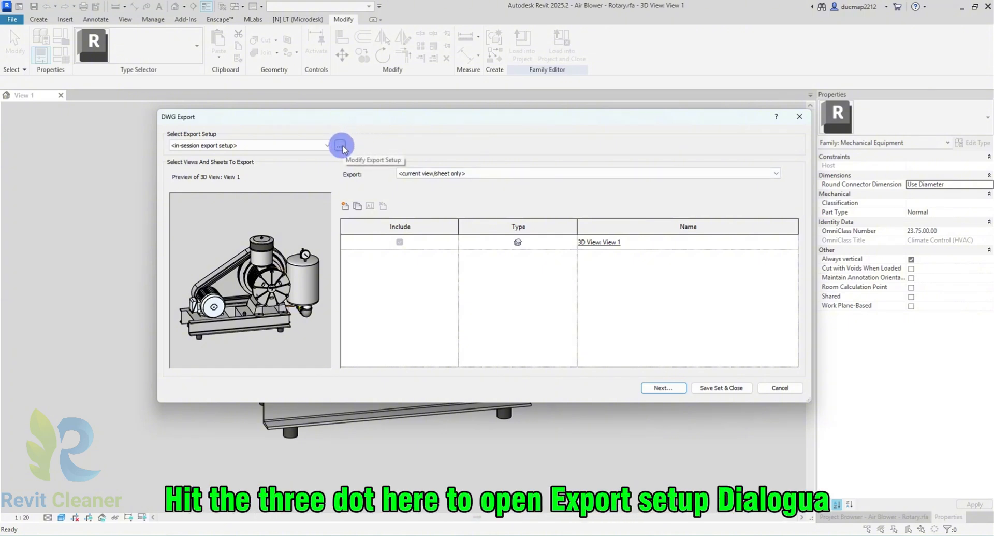
Change the DWG export setup so solids are written as ACIS solids
left_click(342, 145)
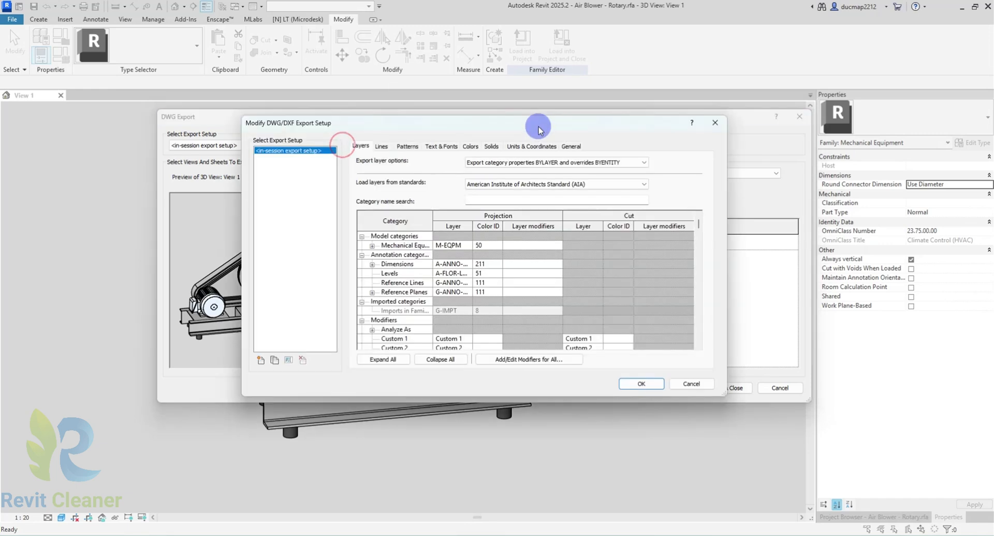
mouse_move(540, 134)
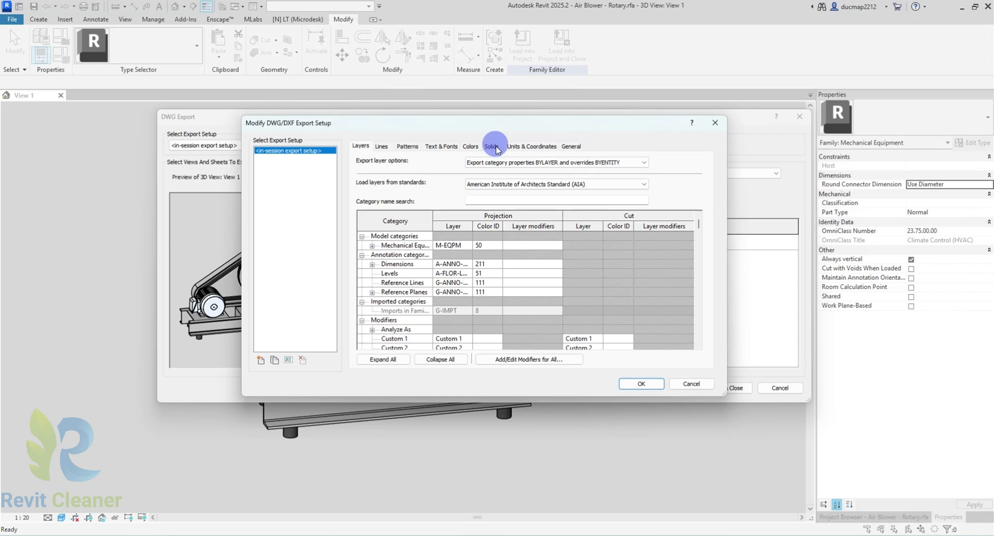
left_click(492, 146)
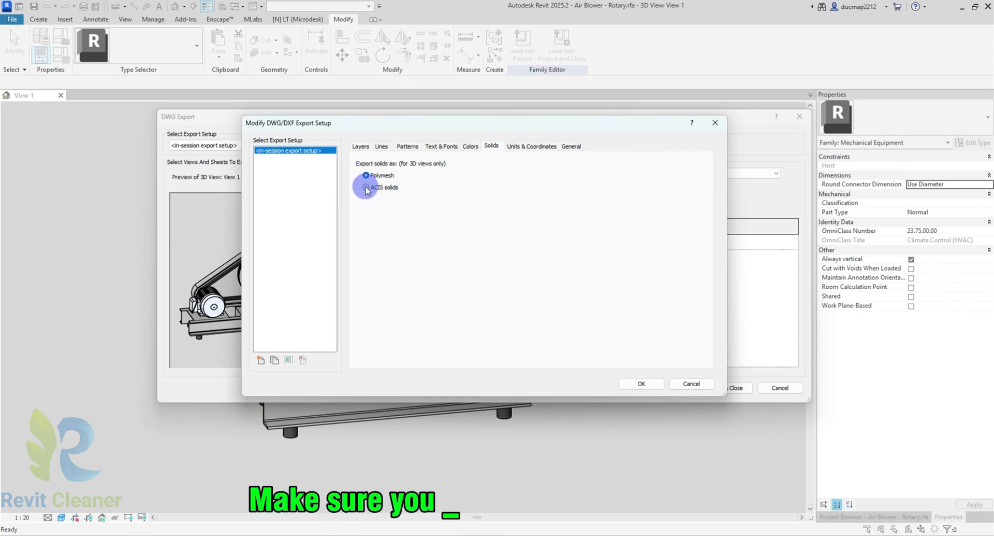
left_click(366, 186)
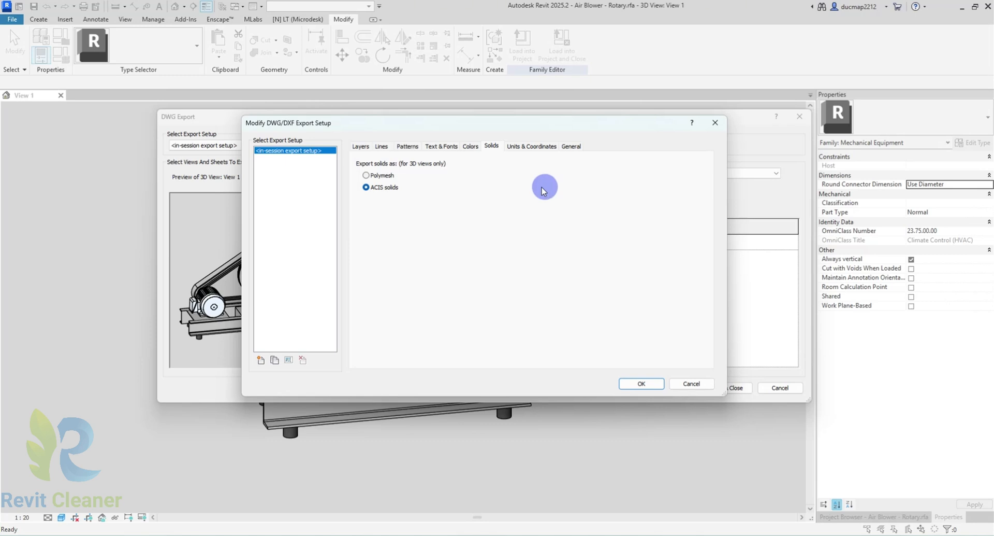
mouse_move(600, 381)
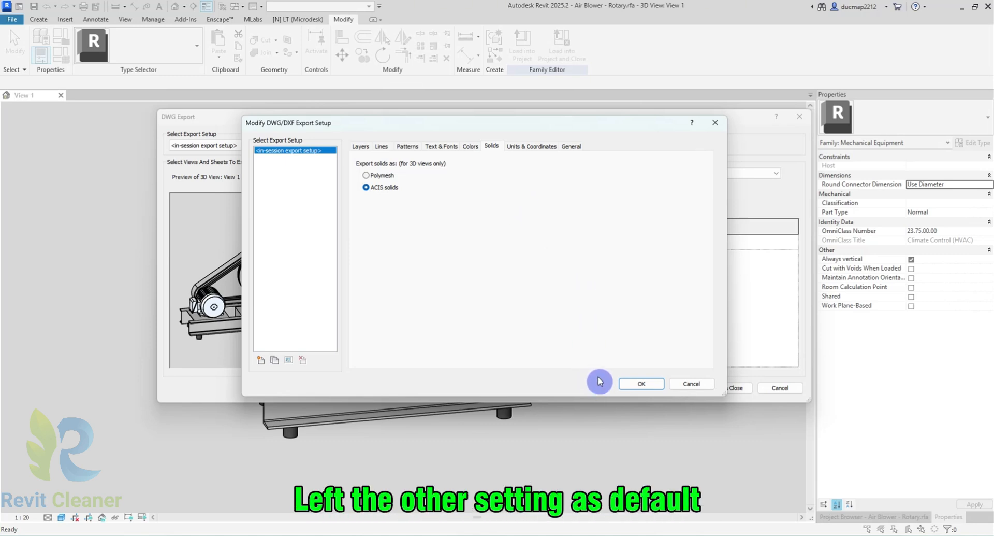
left_click(640, 383)
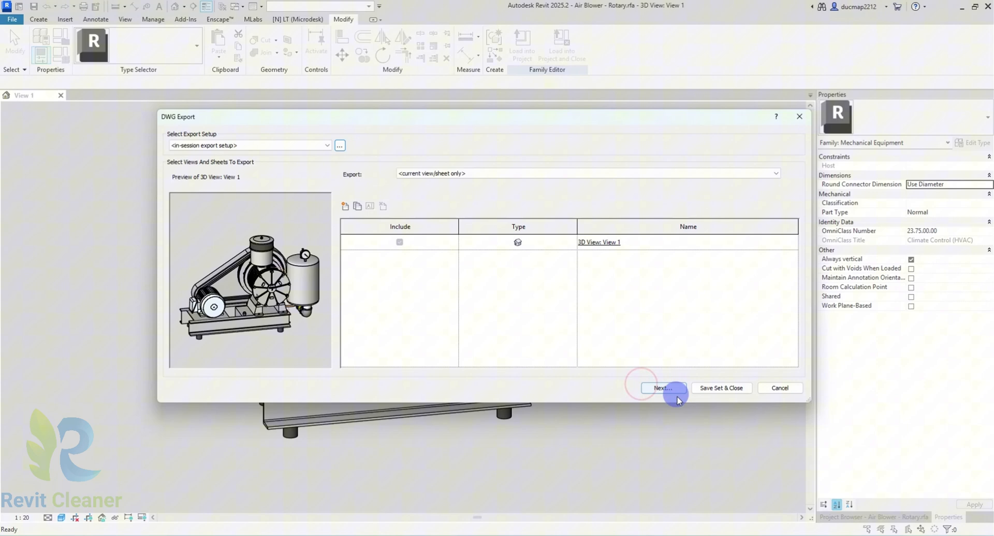
Save the DWG as 'Air Blower - Rotary' without views and links as external references
left_click(661, 388)
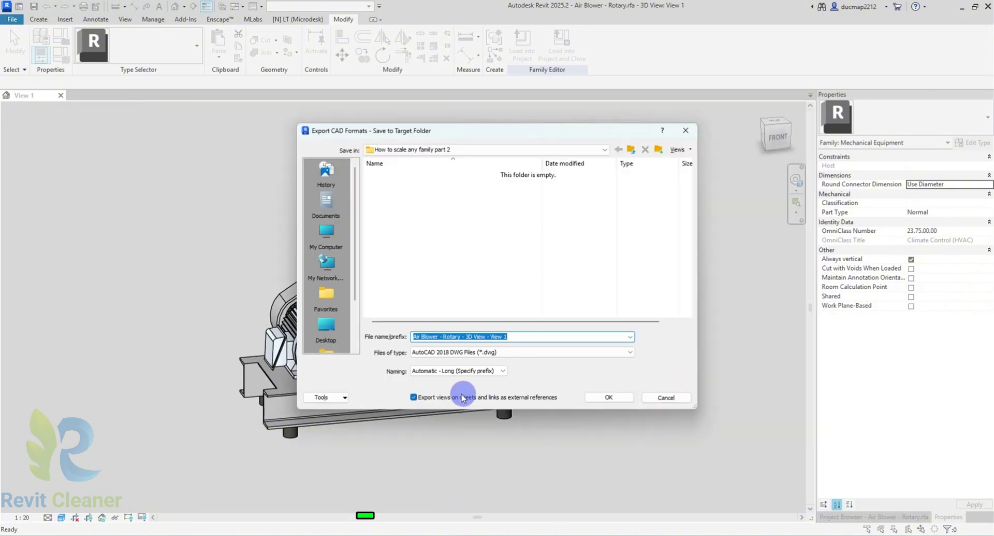
left_click(413, 396)
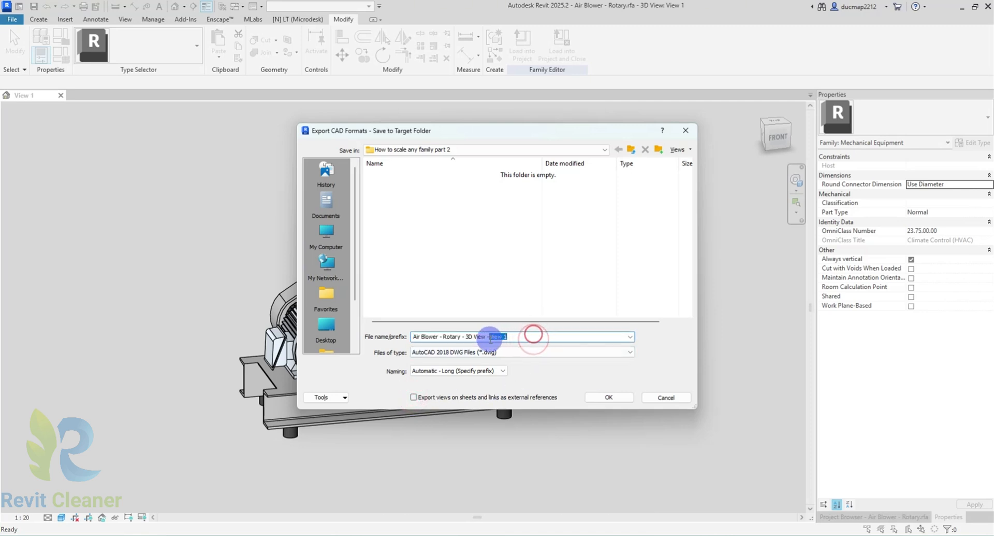
left_click(480, 336)
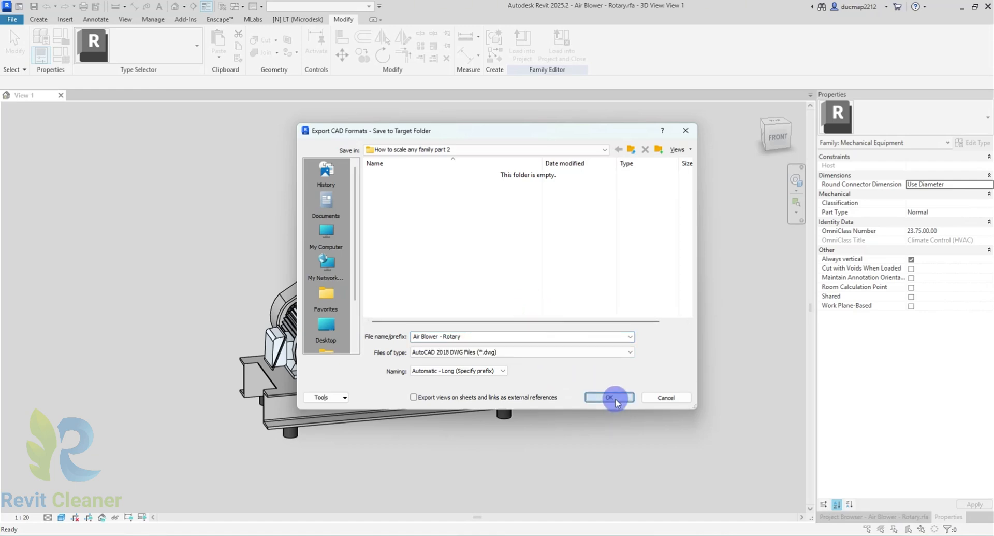
left_click(608, 397)
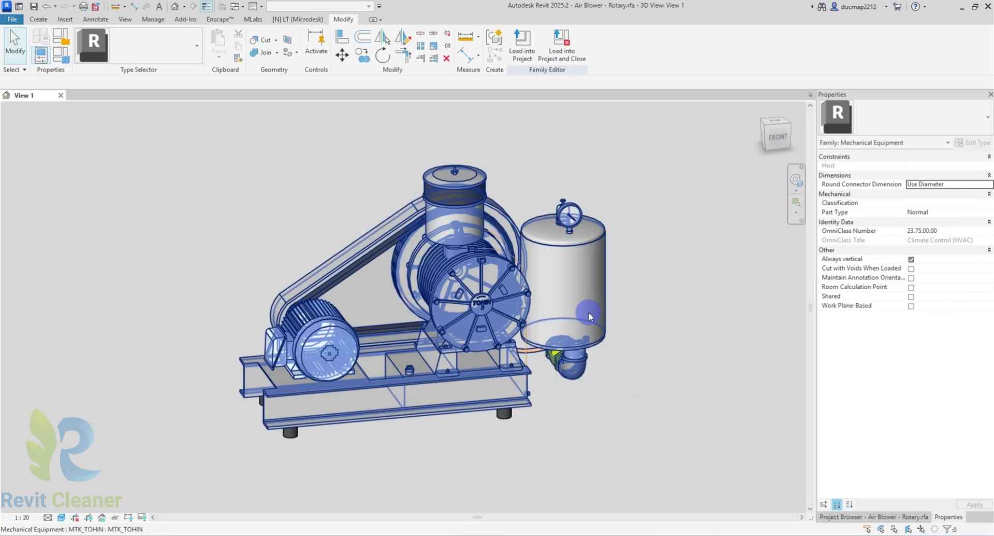
Create a new family from the English Metric Mechanical Equipment.rft template
left_click(114, 115)
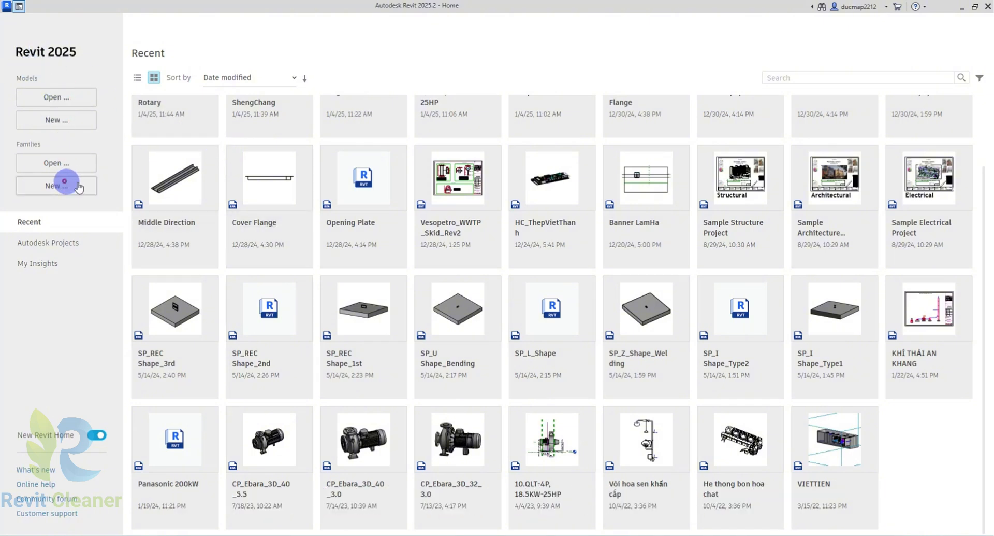
left_click(56, 186)
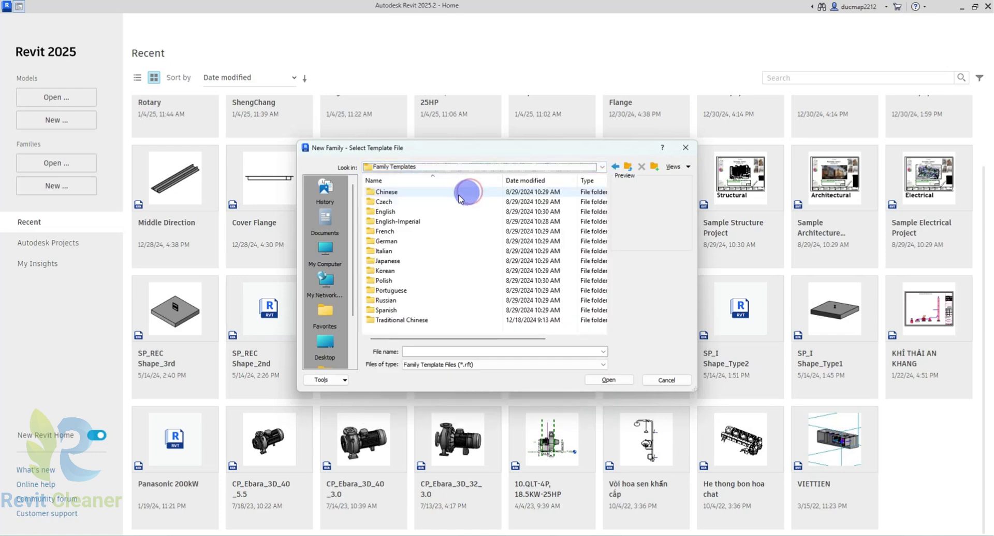
double_click(384, 211)
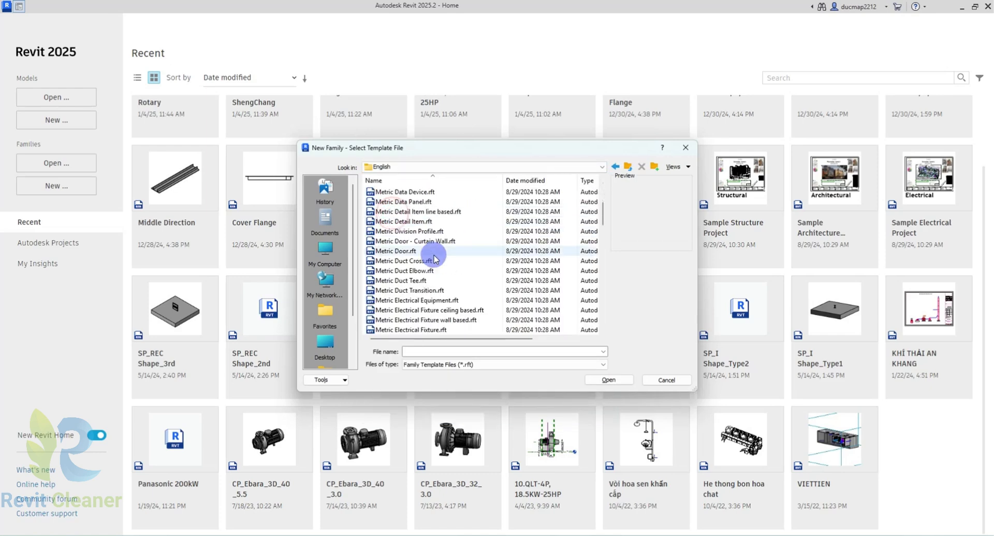
scroll("down", 3)
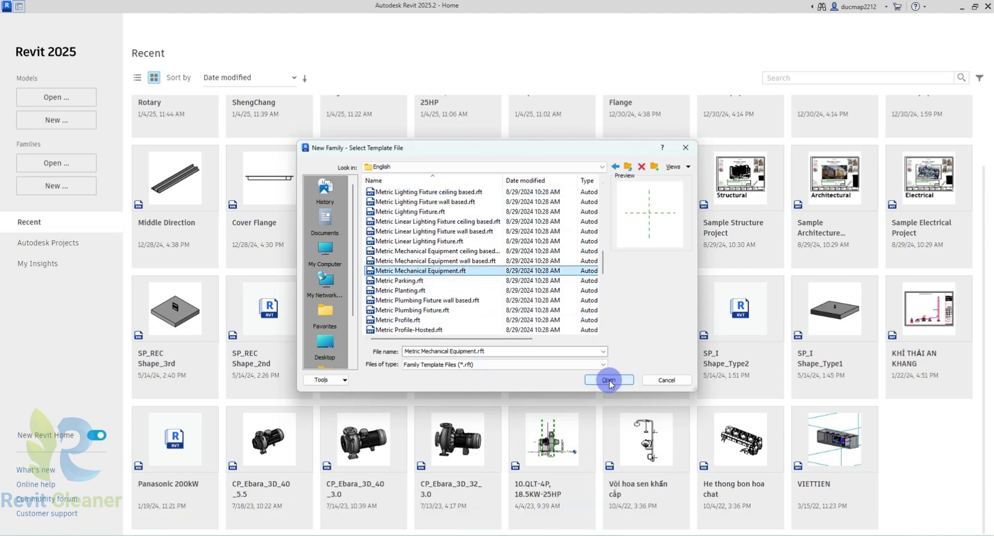
left_click(608, 379)
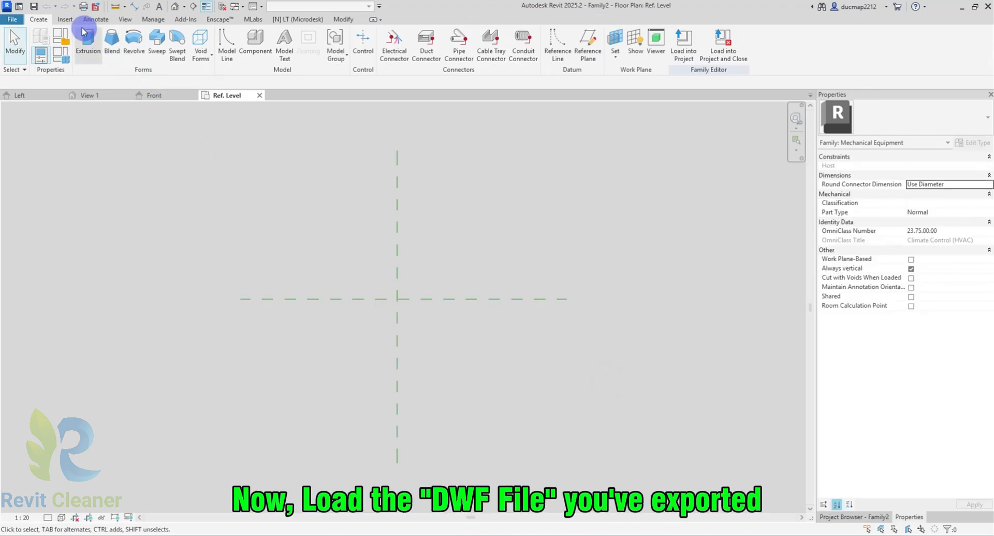
Import Air Blower - Rotary.dwg into Family2 with default options and view it in 3D
left_click(64, 20)
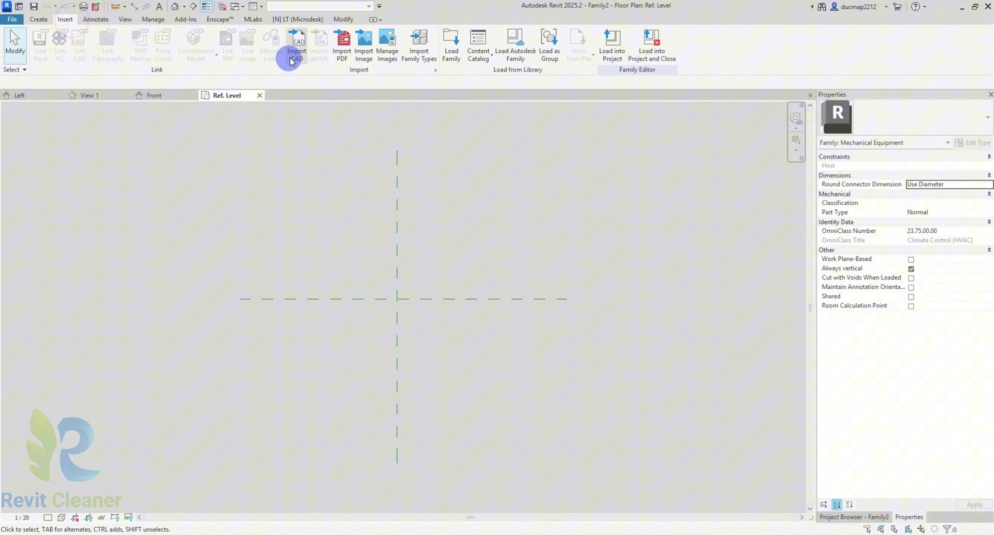
left_click(296, 45)
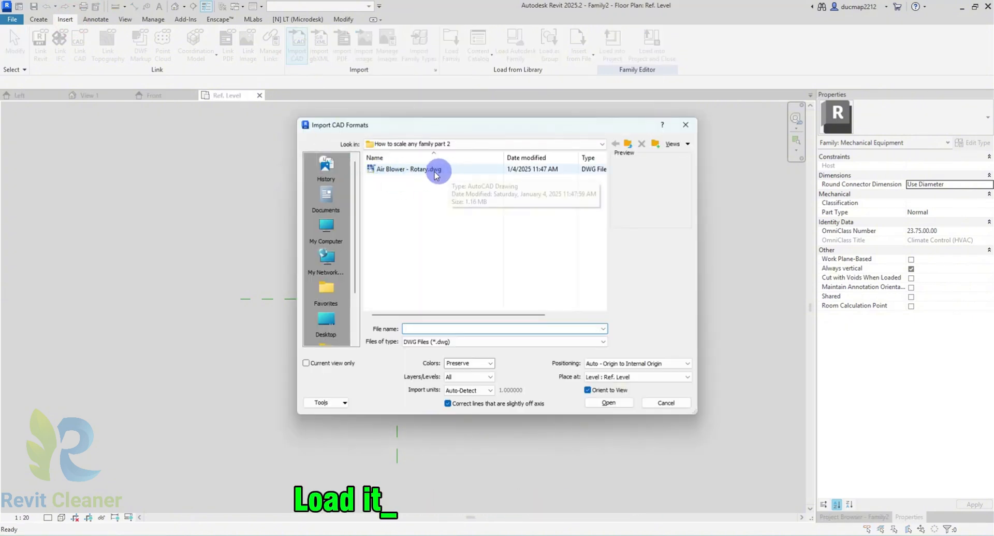
left_click(408, 169)
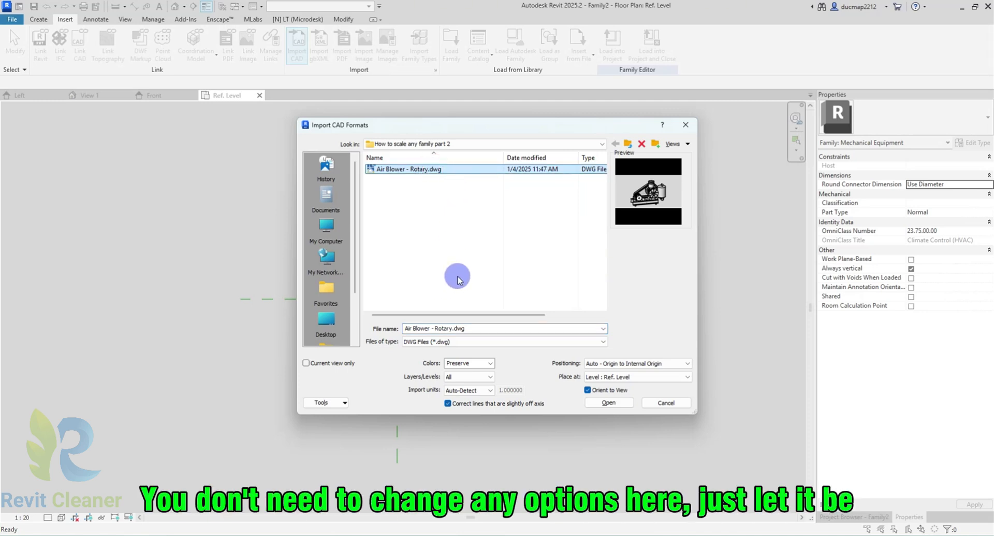
mouse_move(497, 363)
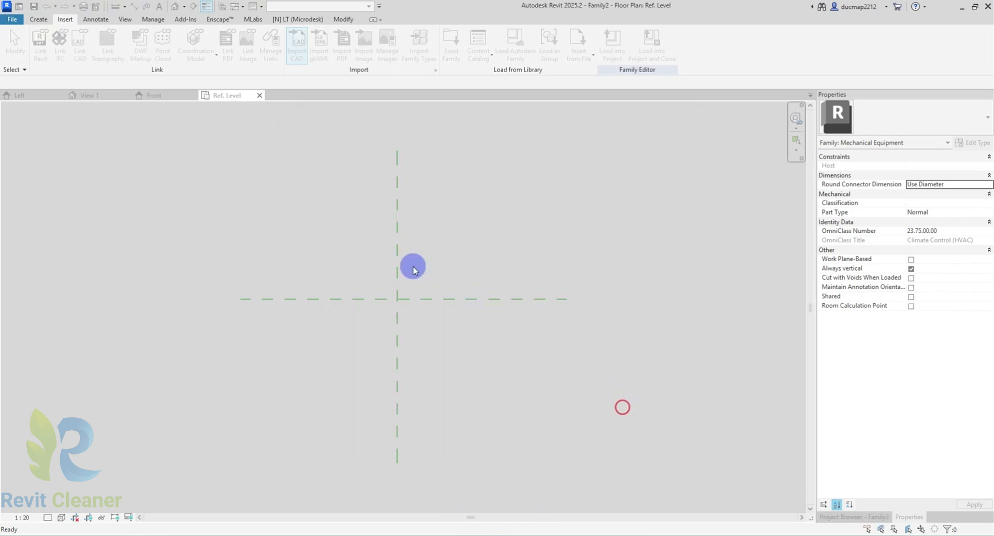
left_click(296, 43)
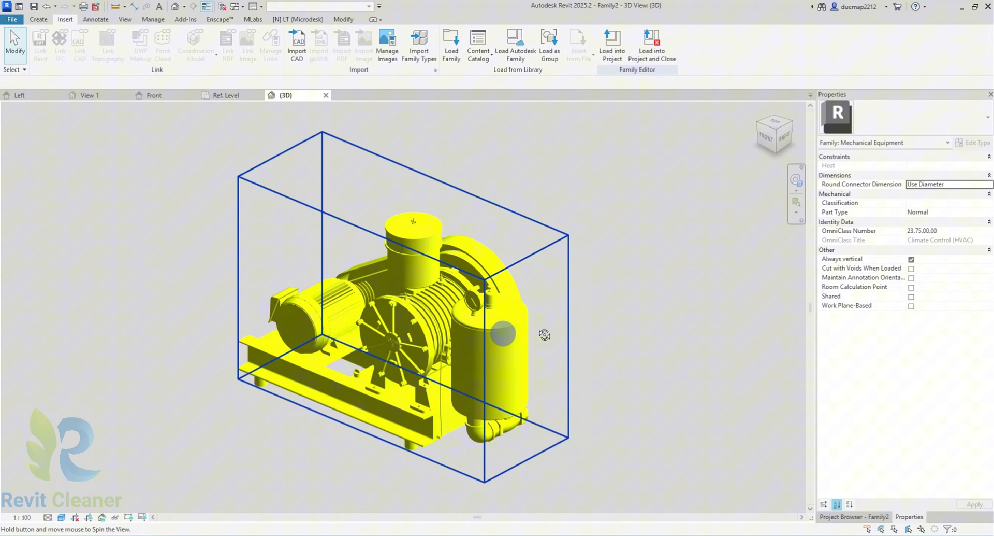
Try the import's Scale Factor at 1.1, 1.2 and 1.3, then reset it to 1
left_click(412, 317)
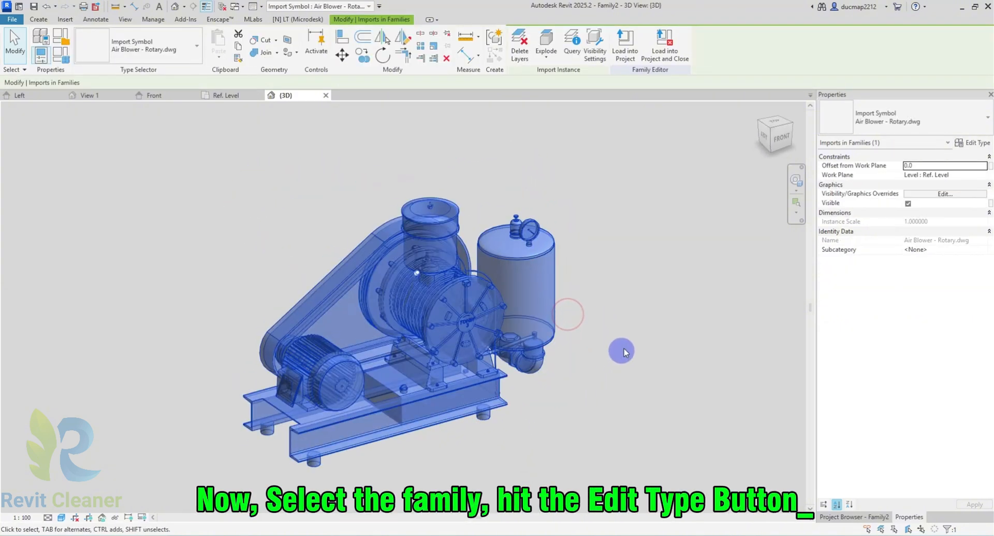
mouse_move(599, 259)
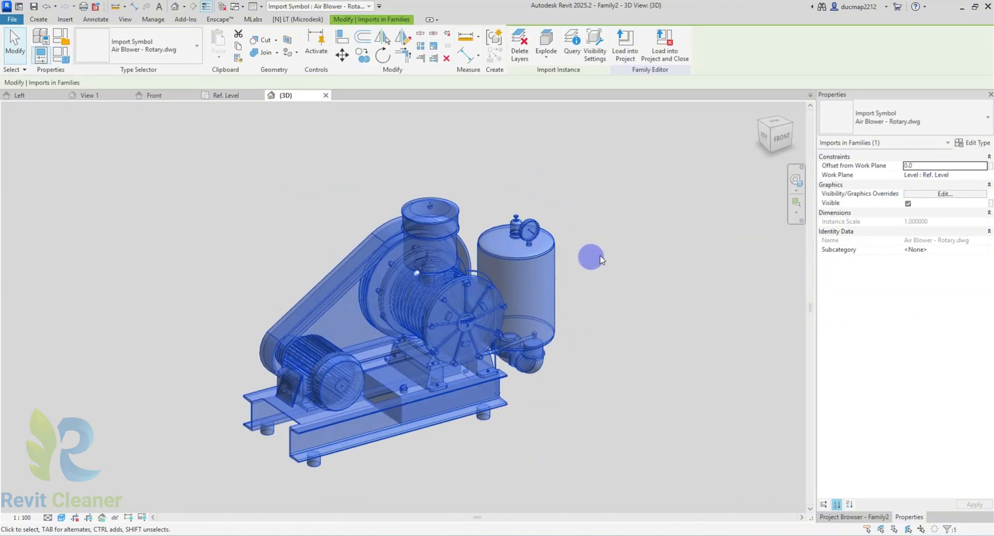
left_click(977, 142)
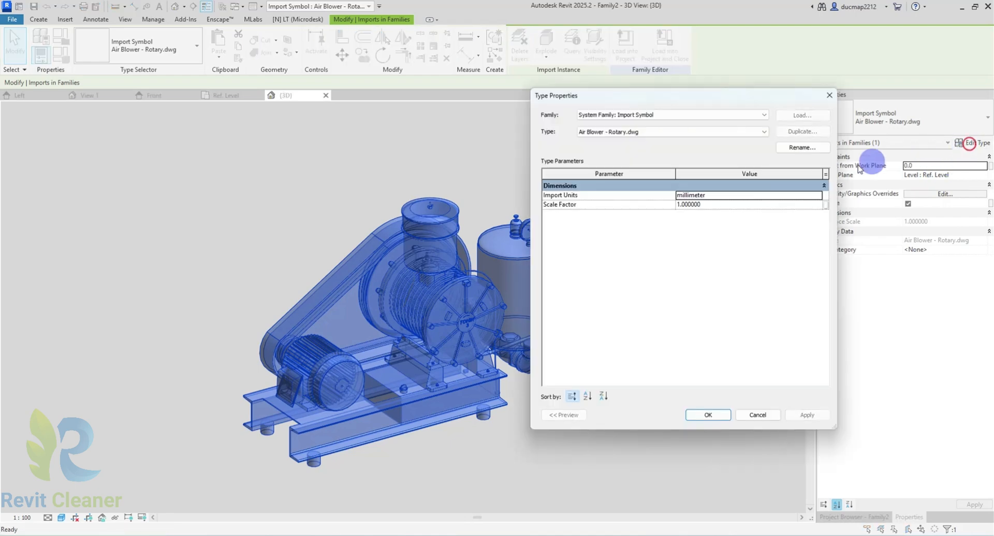
mouse_move(548, 205)
type("1.1")
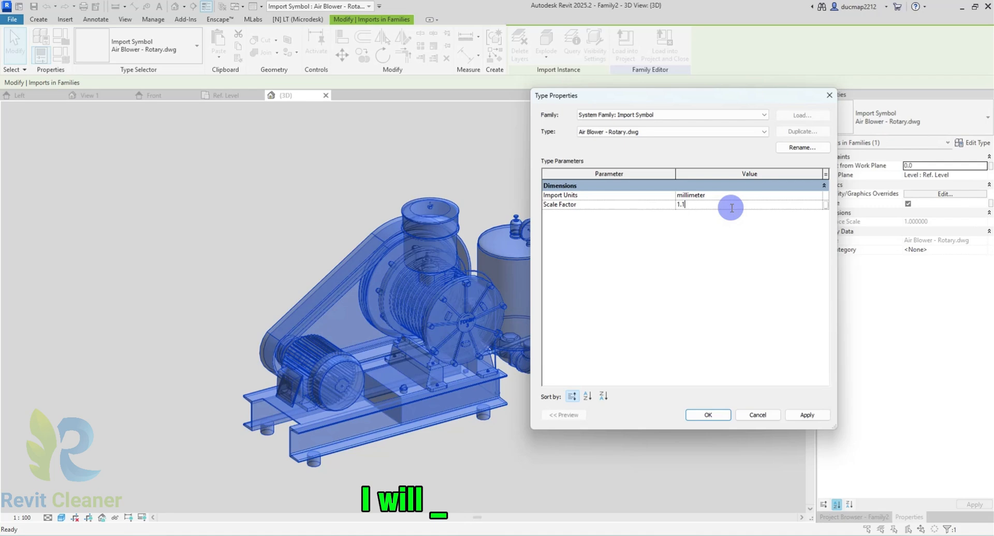
left_click(808, 414)
type("1.2")
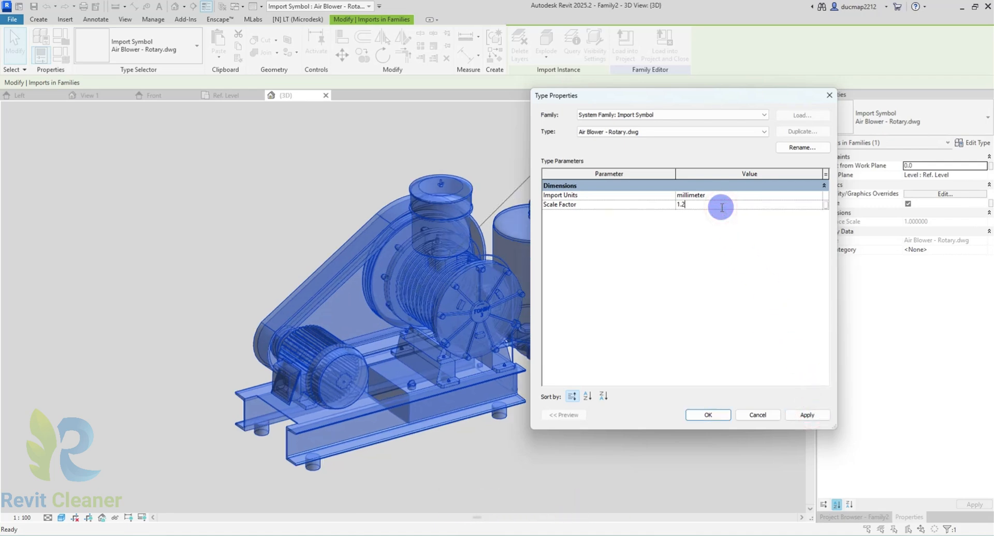
left_click(807, 414)
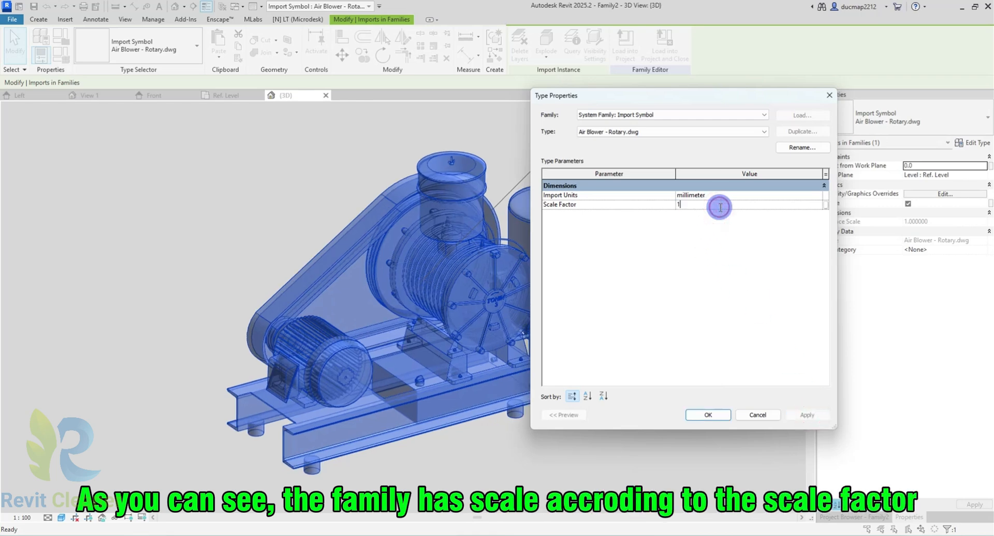
left_click(807, 414)
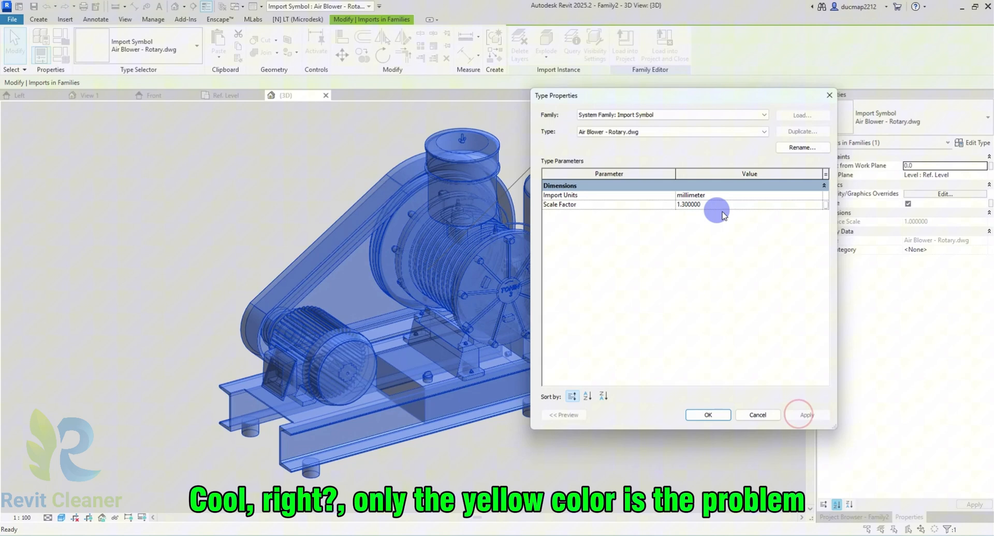
left_click(807, 414)
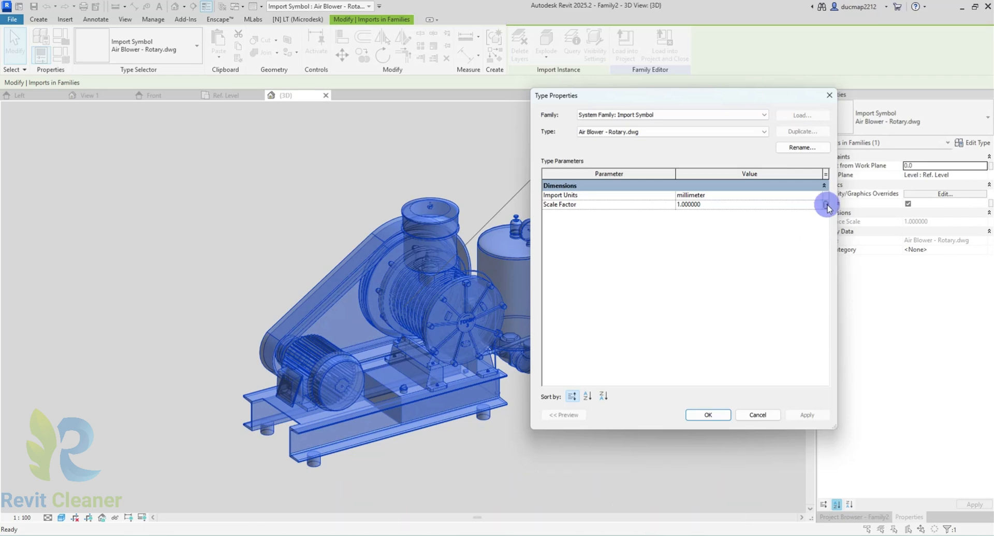
Associate the import's Scale Factor with a new type parameter named Type A
left_click(827, 204)
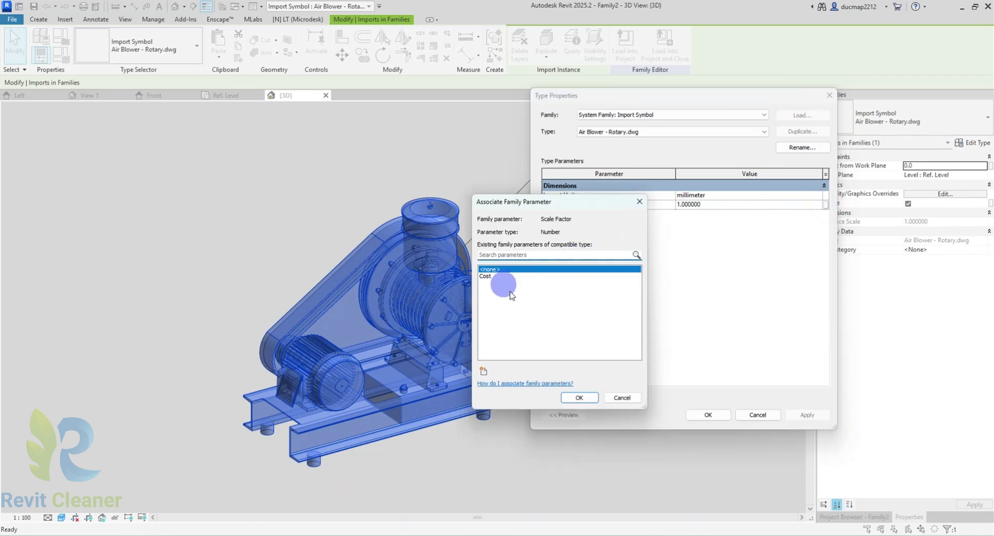
left_click(483, 371)
type("Ty")
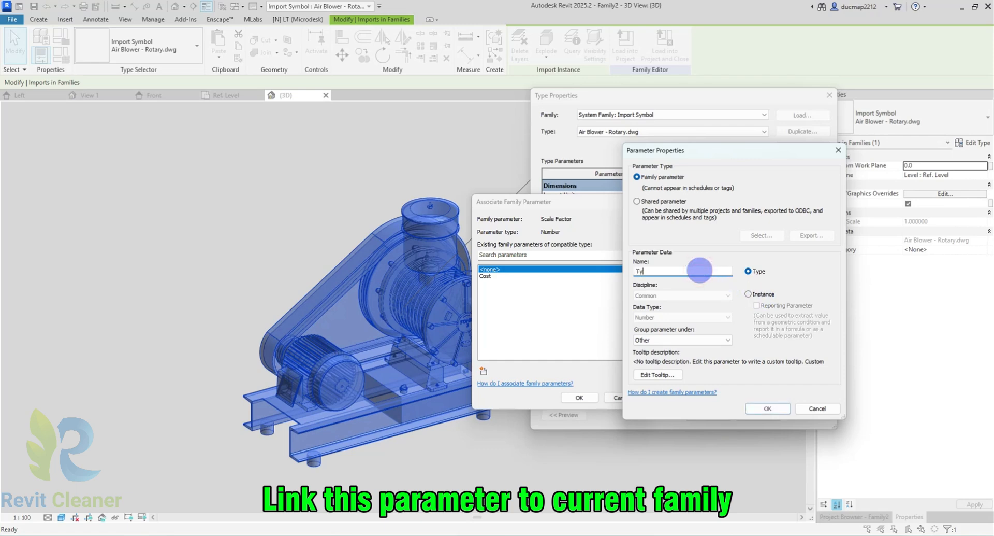
left_click(766, 408)
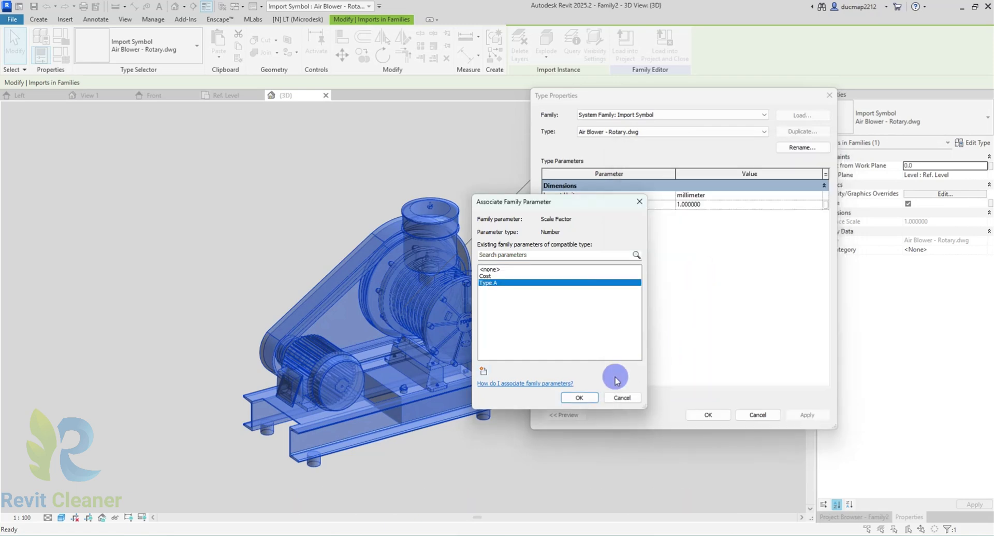
left_click(579, 397)
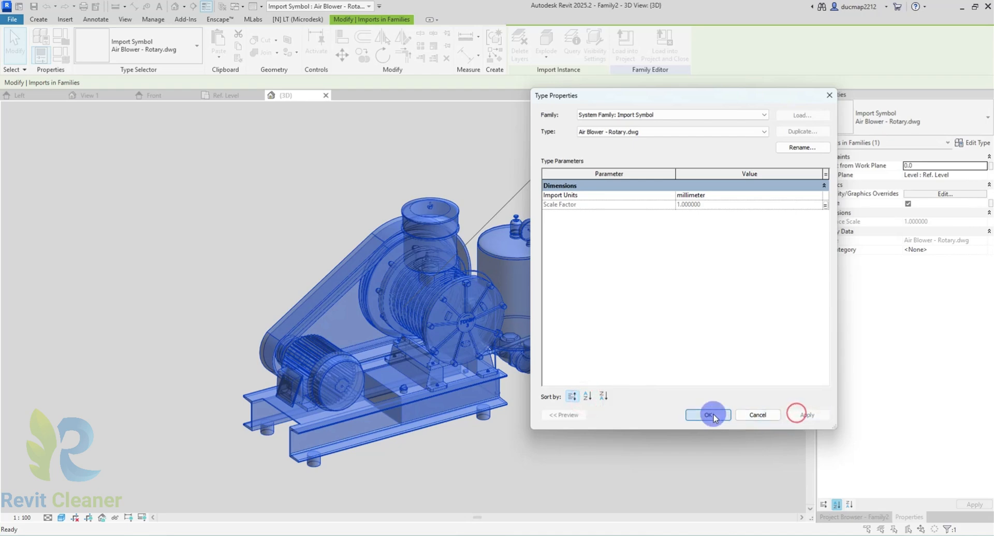
left_click(708, 414)
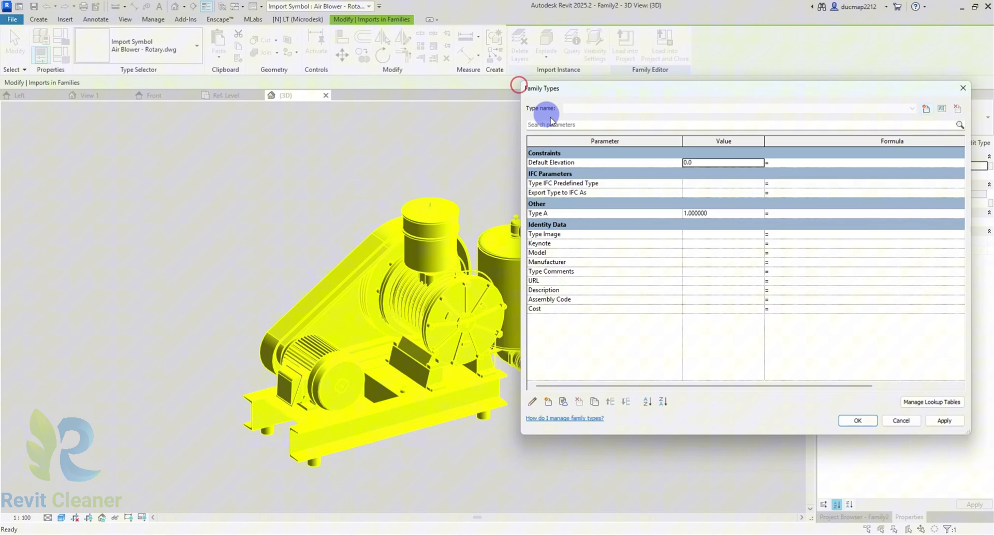
left_click(926, 108)
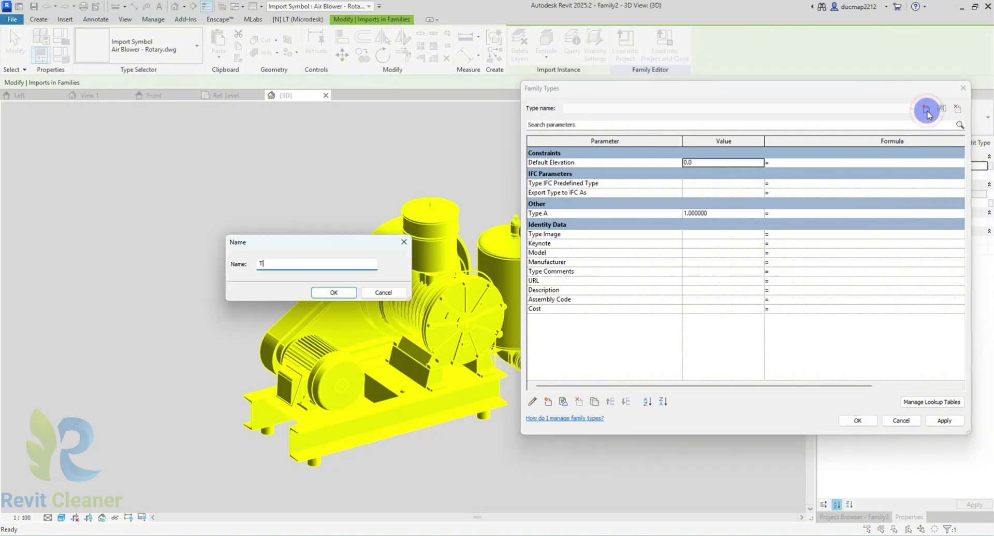
Create and rename family types Model 1, Model 2 and Model 3
left_click(334, 292)
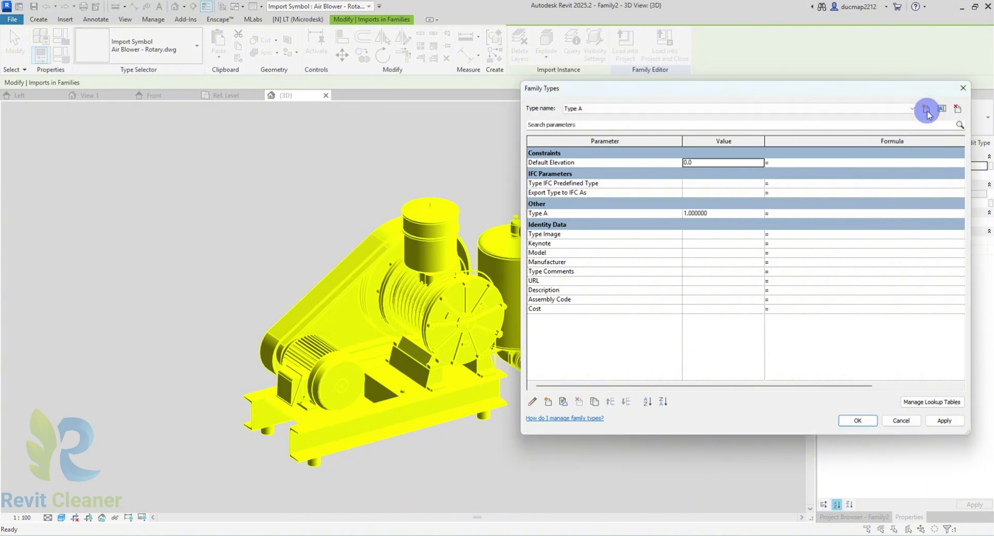
left_click(927, 108)
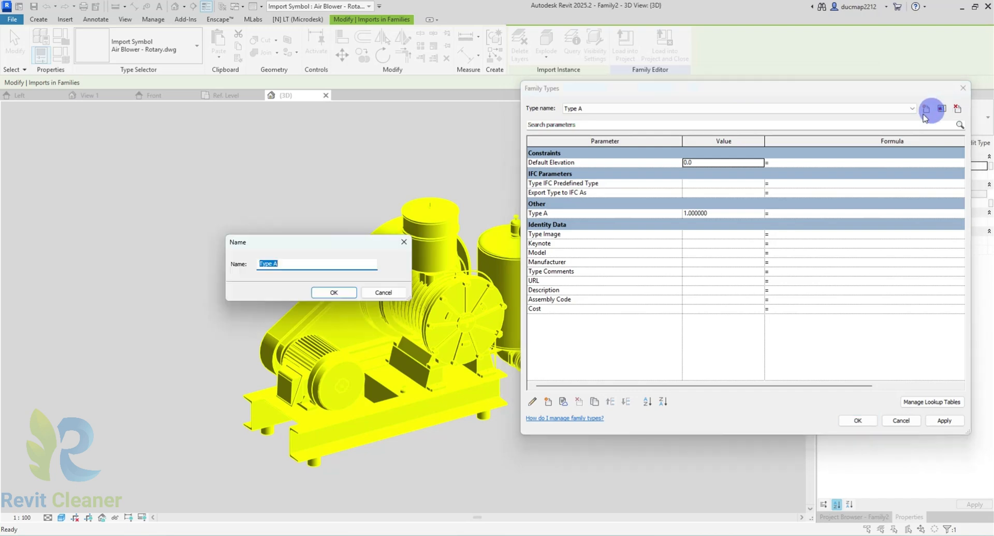
type("Model 1")
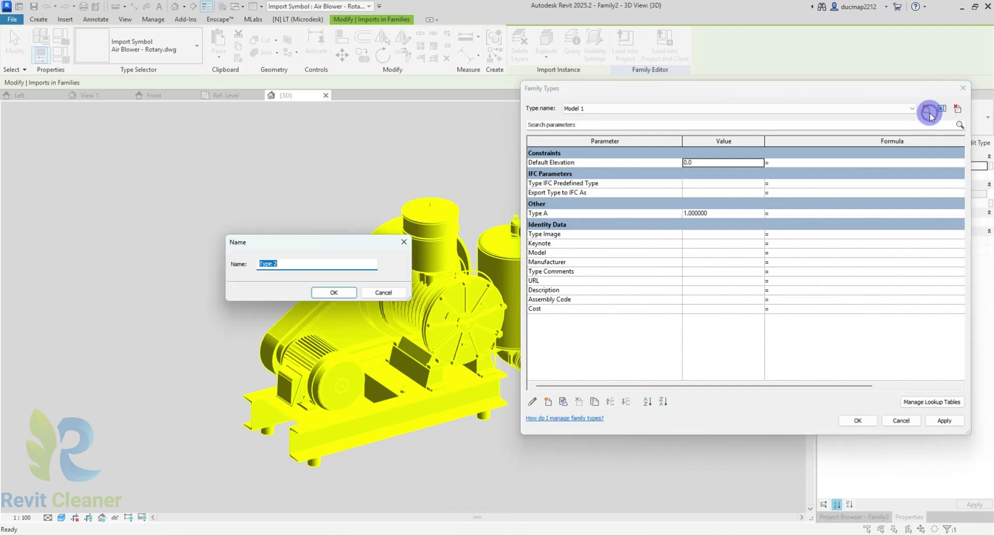
left_click(333, 293)
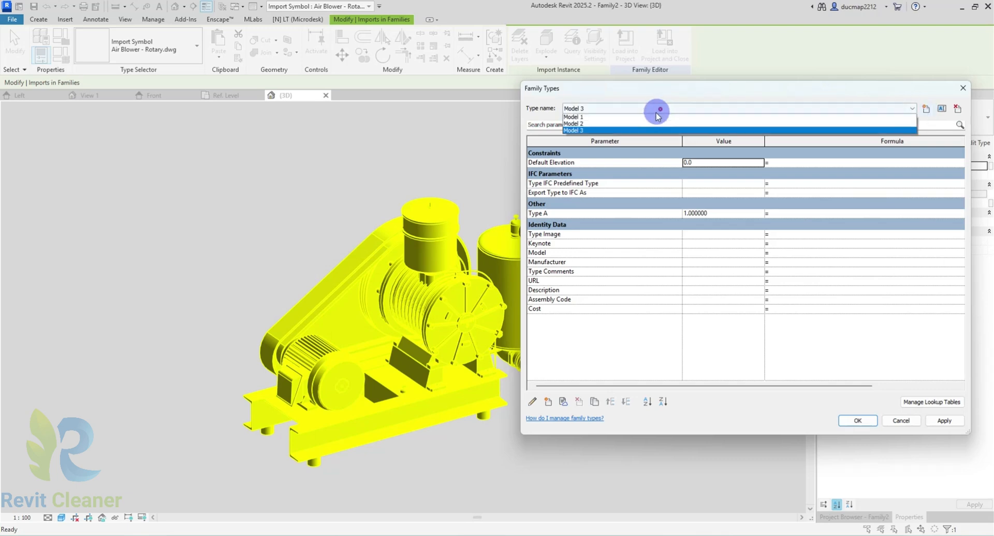
Set Type A to 3 for the Model 3 type, apply, and close Family Types
left_click(573, 117)
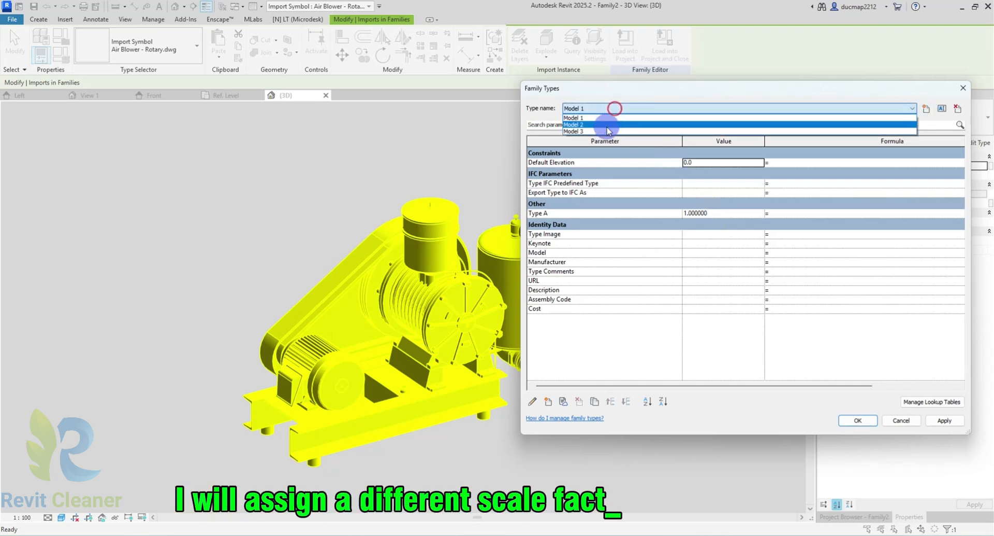
left_click(574, 125)
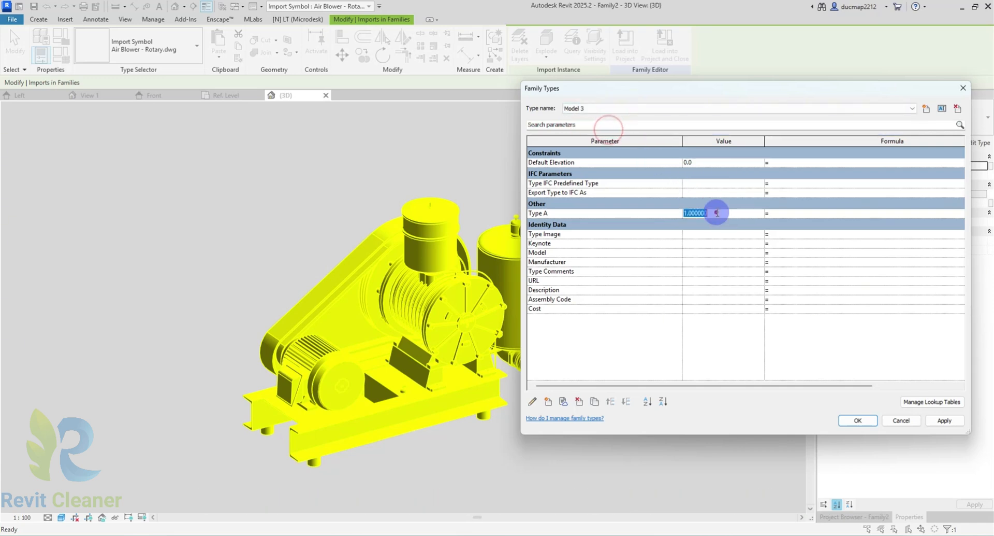
left_click(944, 420)
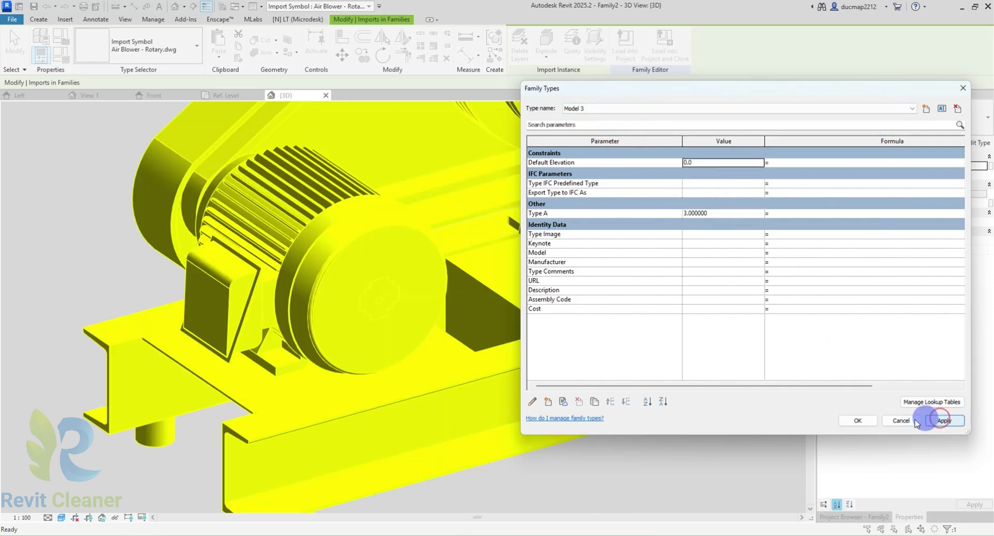
left_click(912, 108)
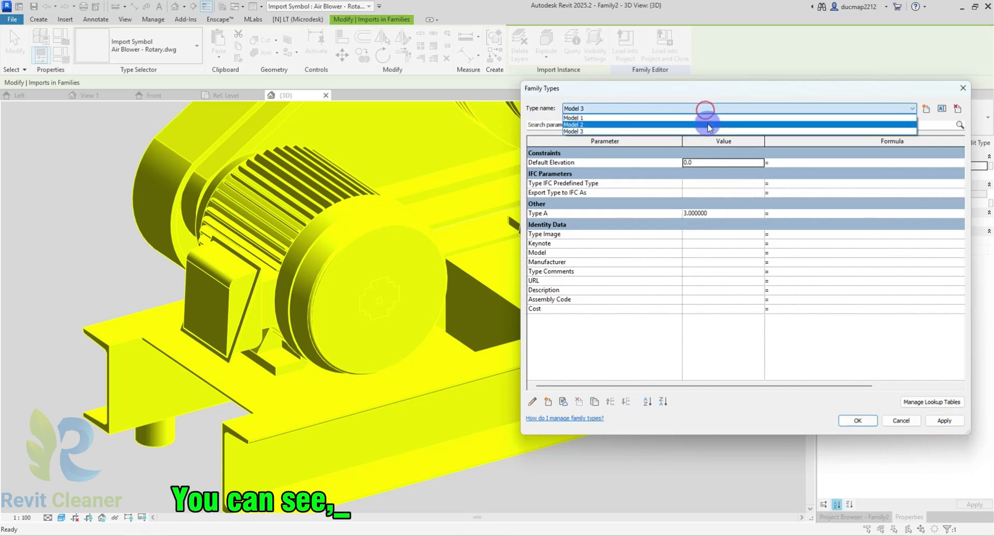
left_click(574, 124)
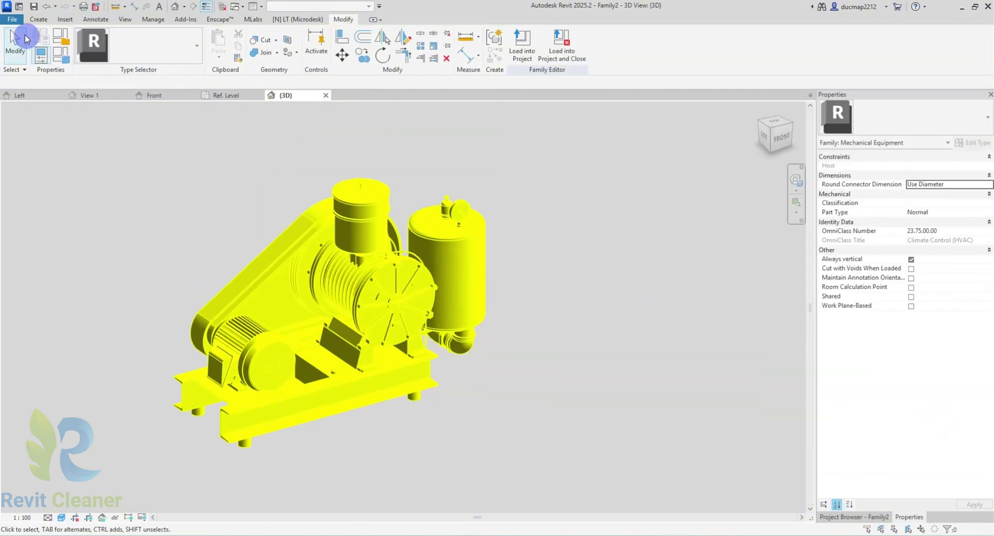
Create a Metric Multi-discipline project and load the Family2 blower family into it
left_click(11, 19)
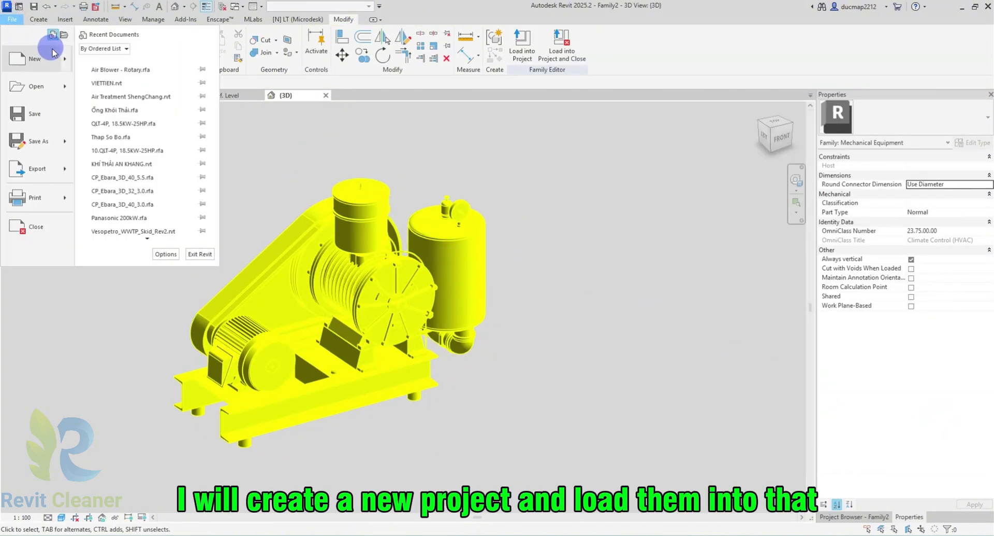
left_click(566, 150)
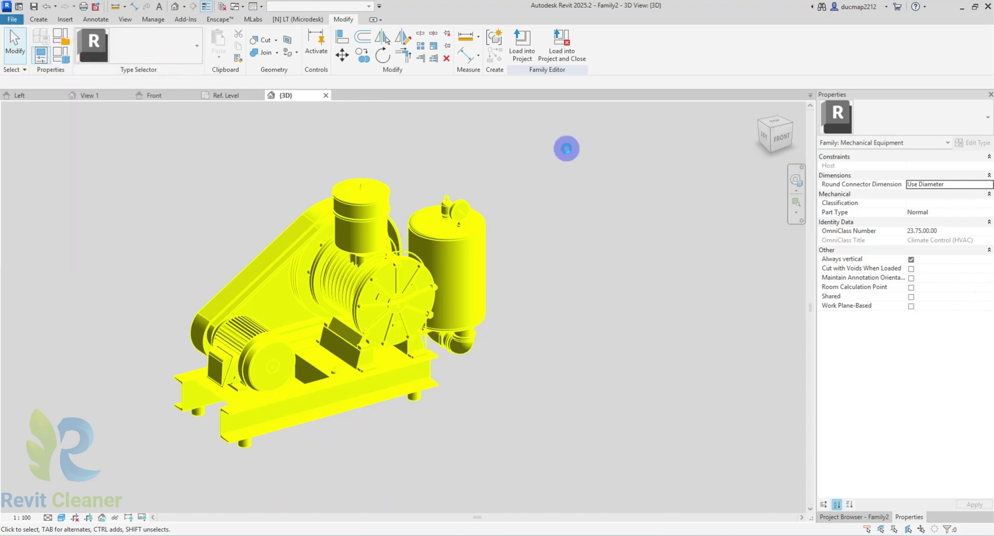
left_click(533, 250)
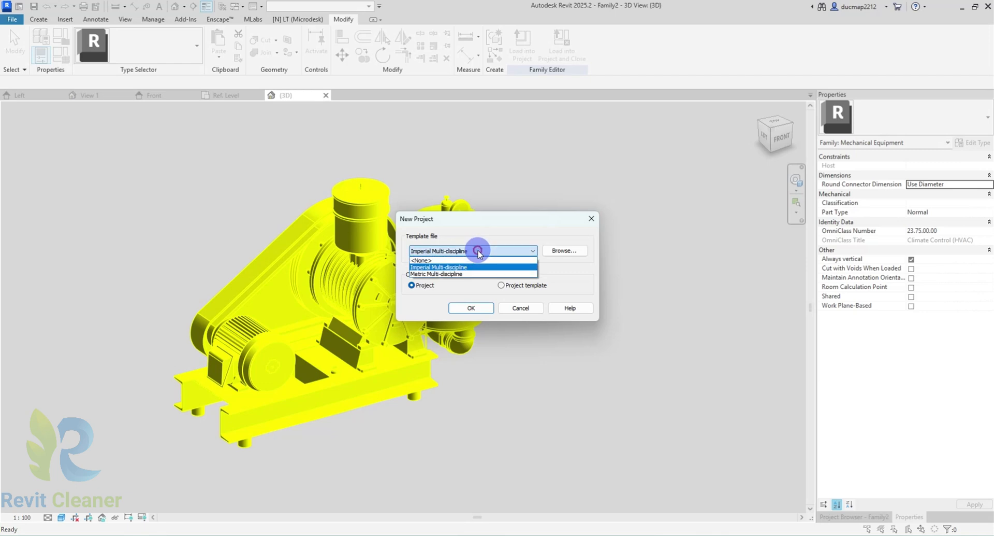
left_click(438, 274)
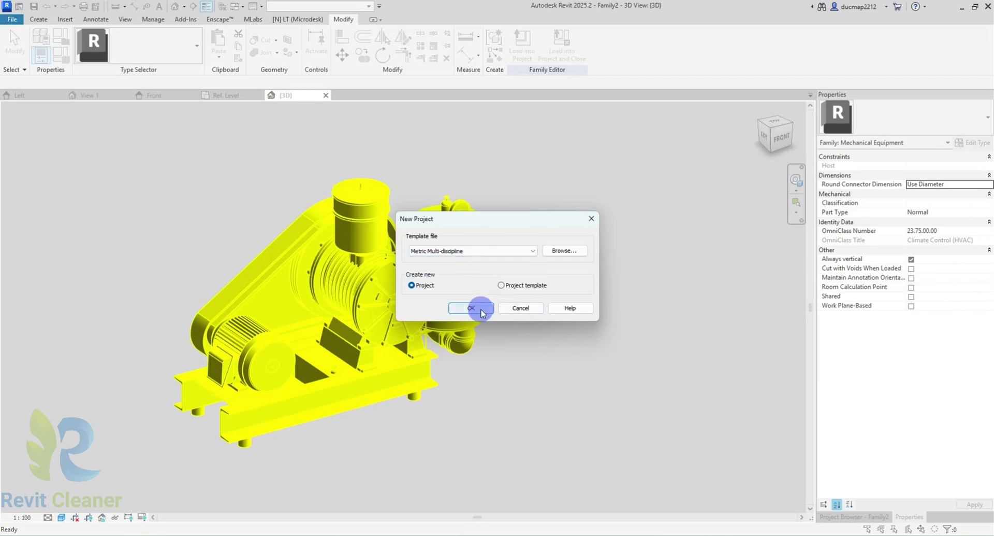
left_click(471, 307)
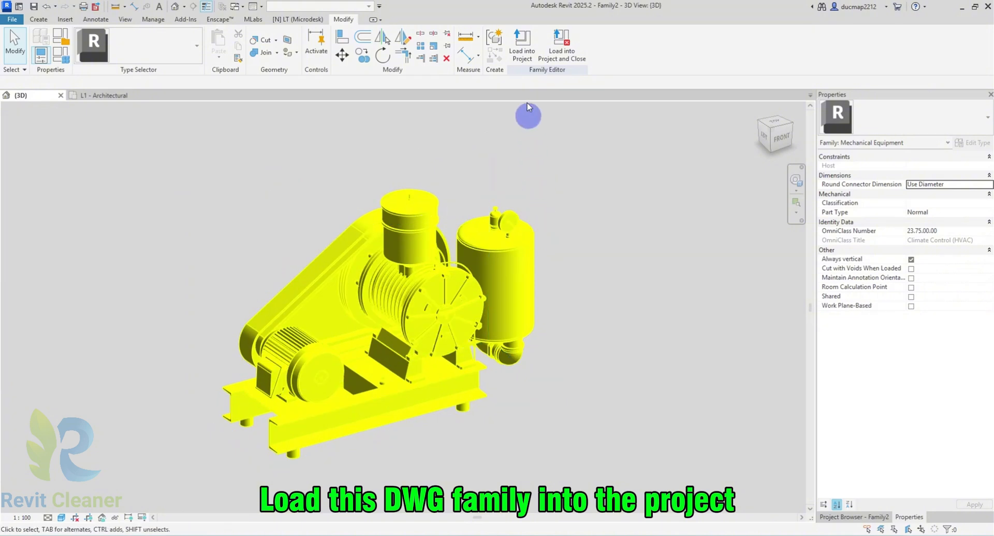
left_click(522, 46)
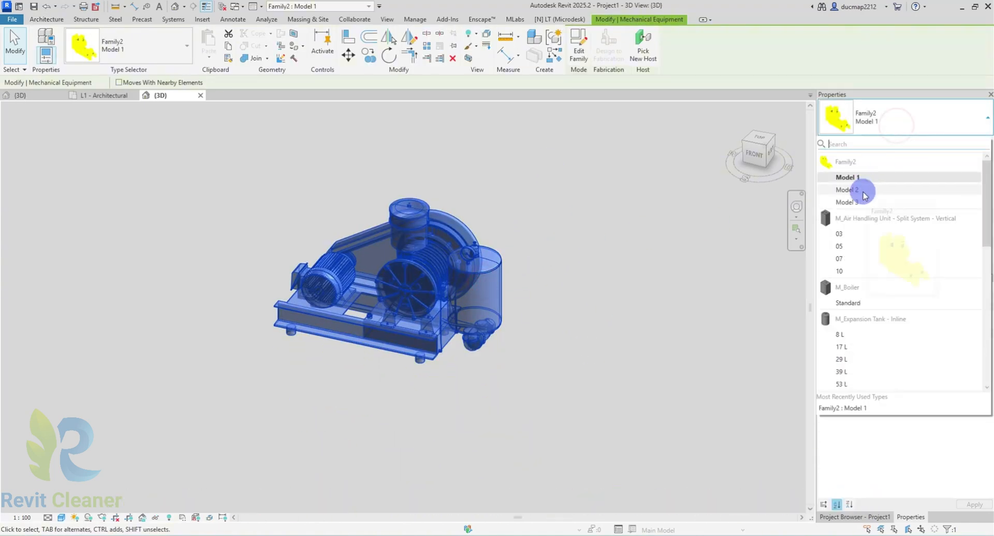
Switch the placed blower from Model 2 to Model 3 and review its type parameters
left_click(848, 178)
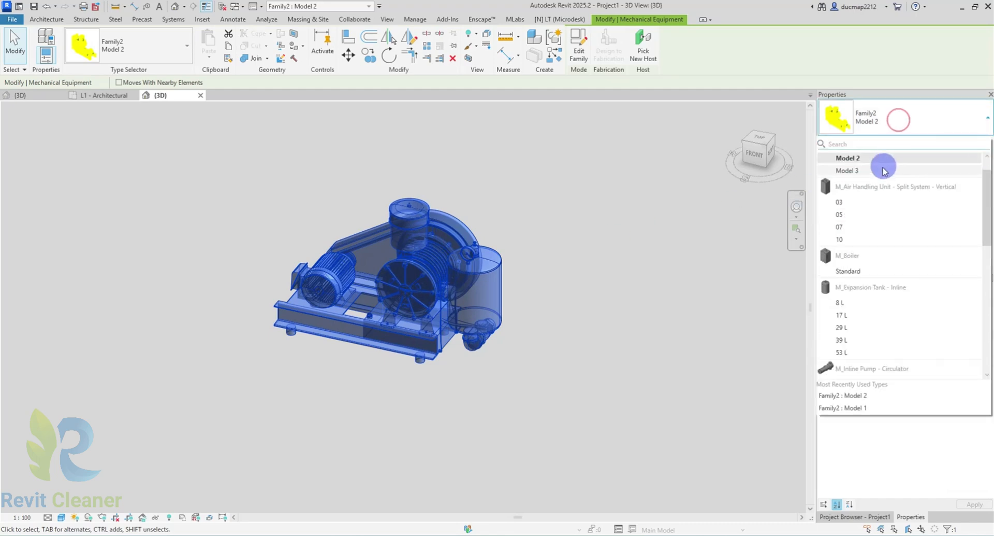
left_click(847, 170)
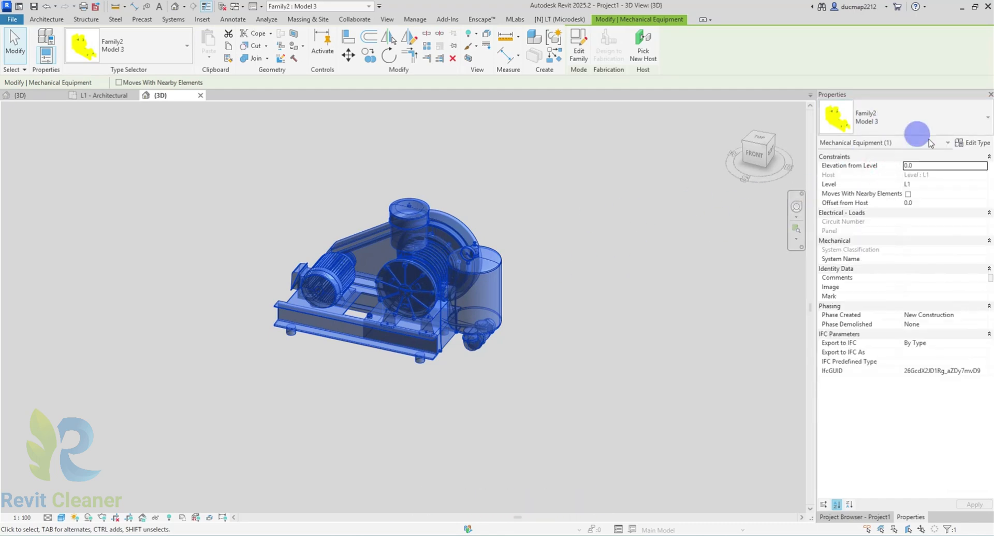
left_click(977, 142)
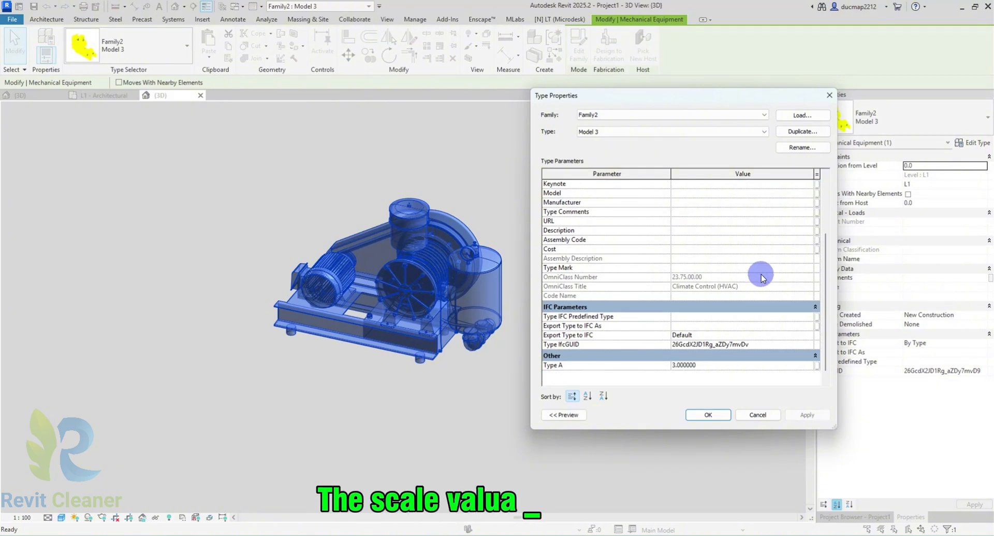
mouse_move(701, 187)
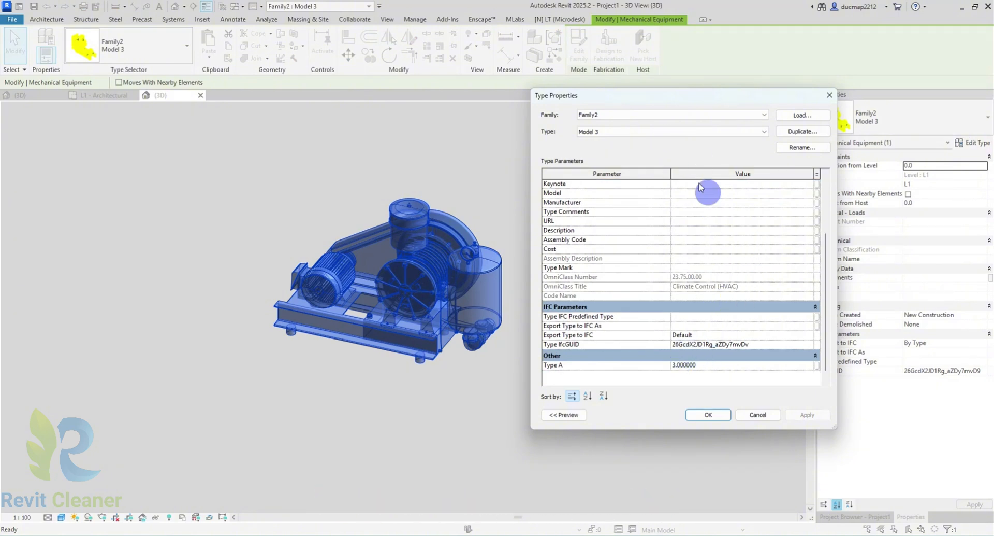
left_click(670, 131)
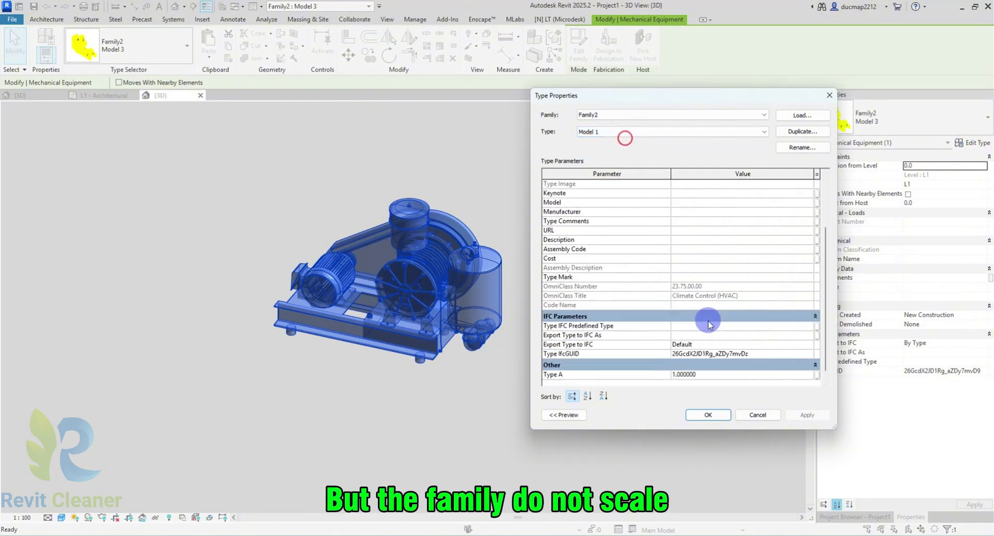
left_click(706, 414)
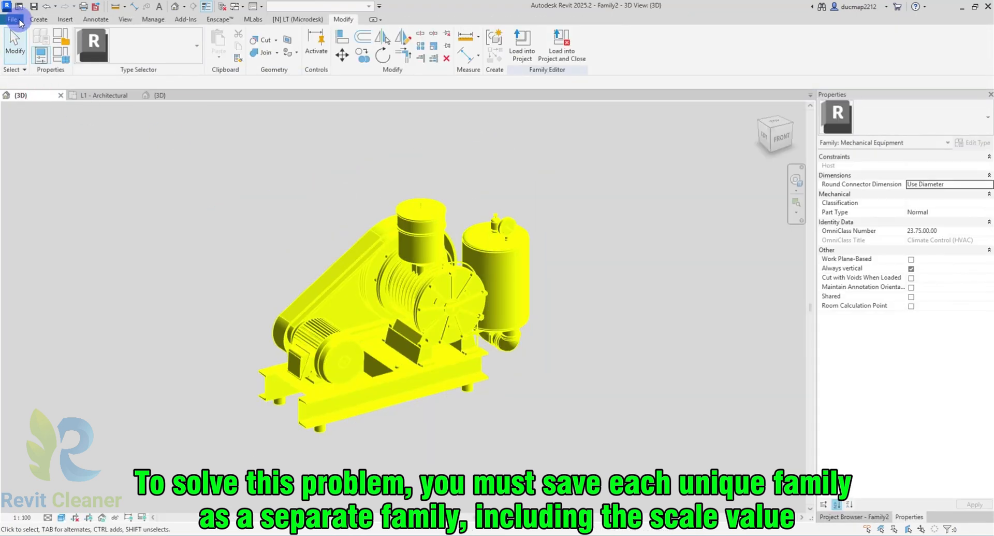
Save the family as copies Air Blower - Rotary_Scale ft 2 and Rotary_Scale ft 3
left_click(11, 19)
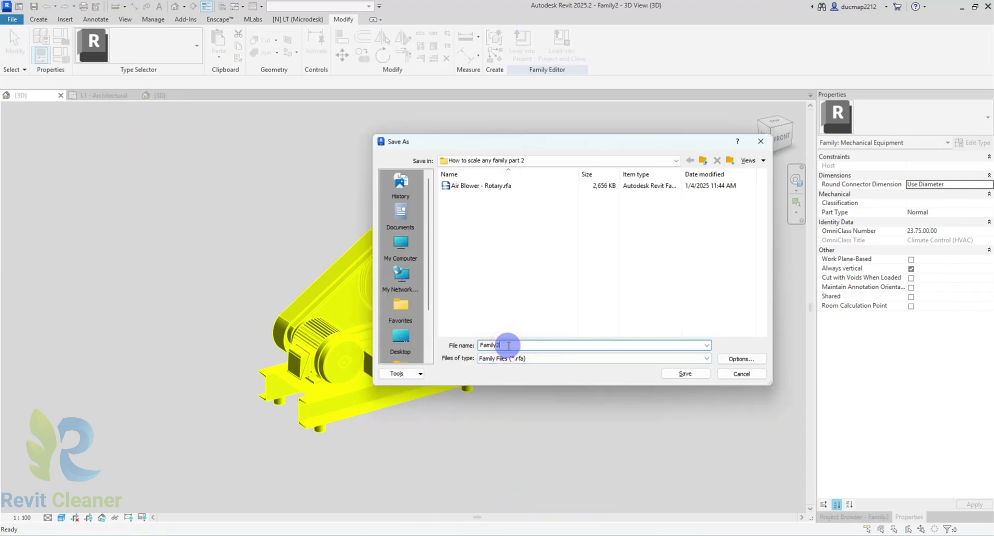
left_click(480, 185)
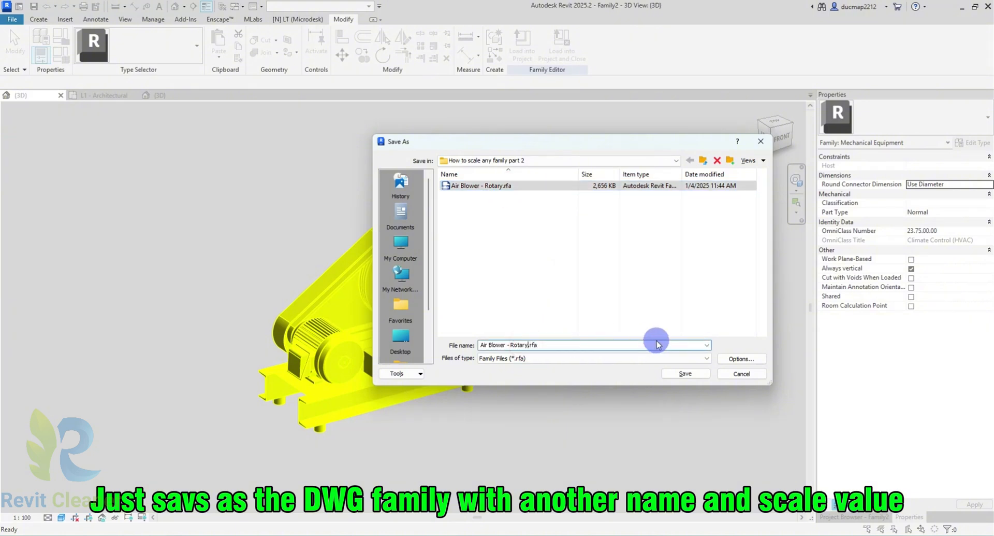
type("_Scale ft")
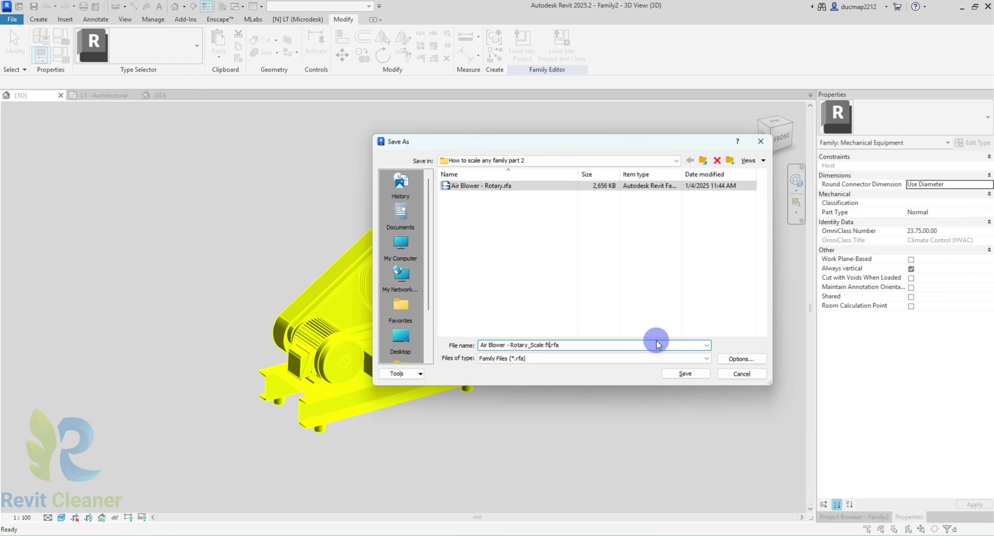
left_click(684, 373)
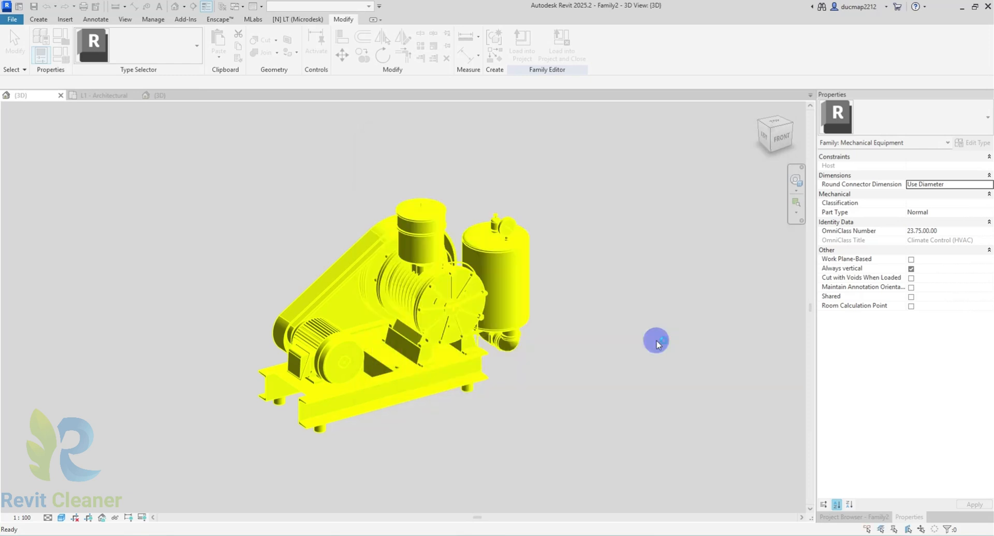
left_click(12, 11)
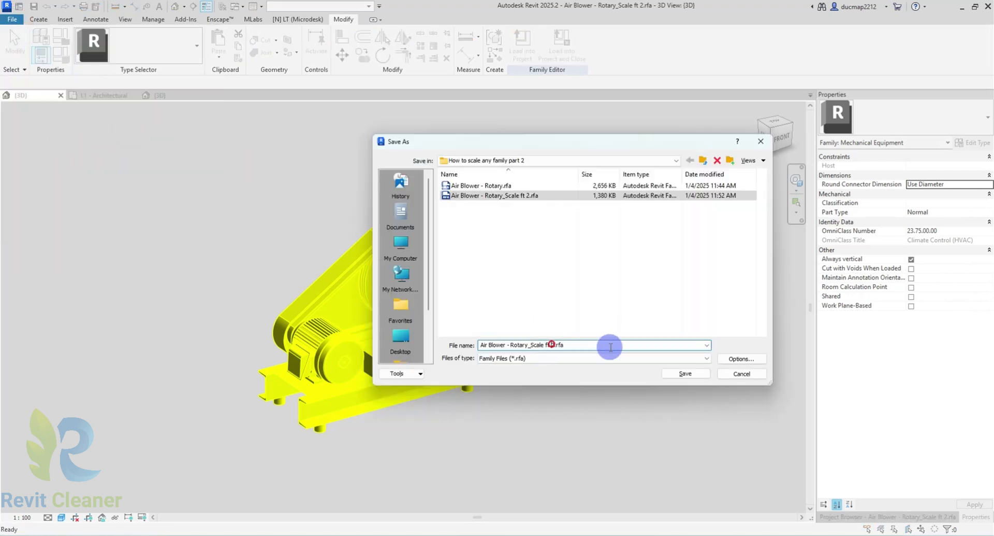
left_click(684, 373)
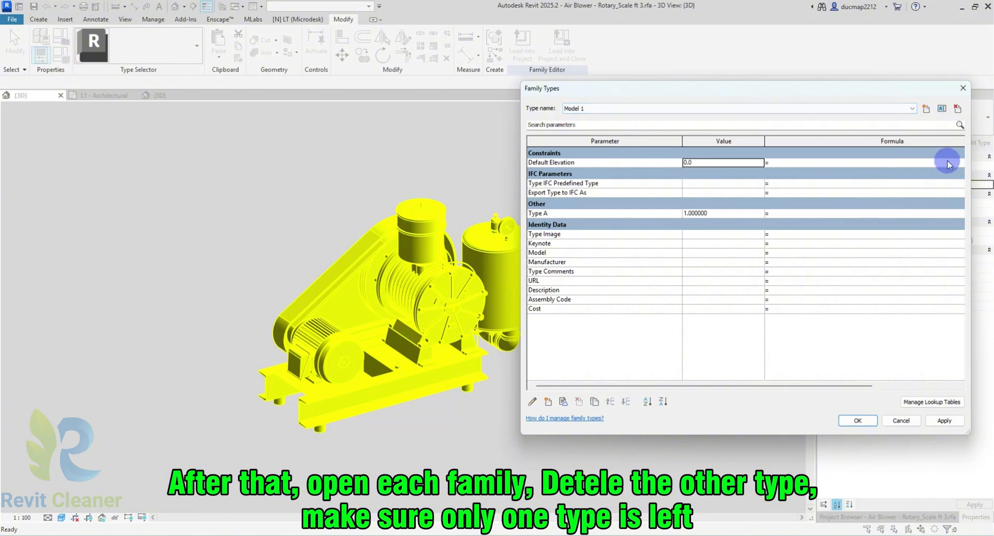
Delete the extra family types and load the Scale ft 3 family into Project1
left_click(957, 107)
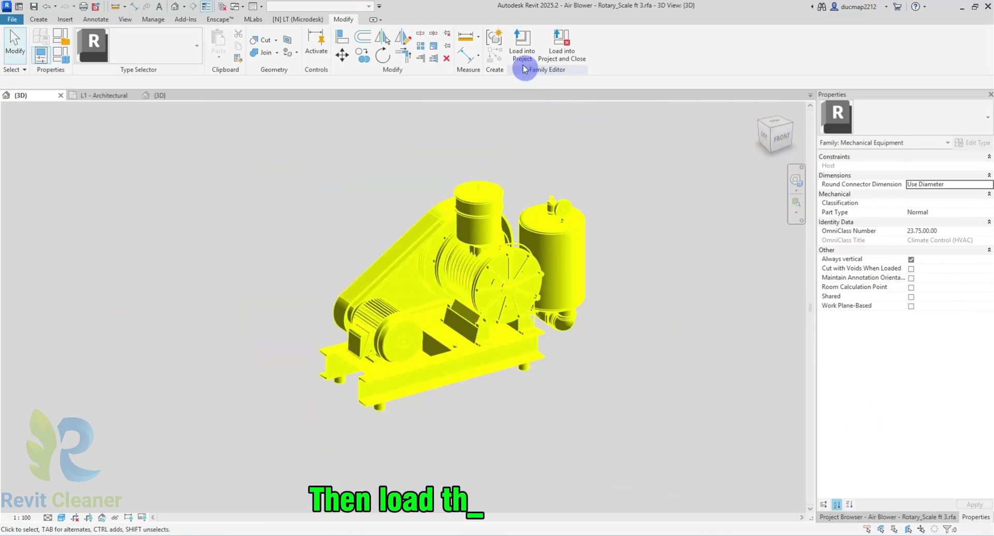
left_click(522, 44)
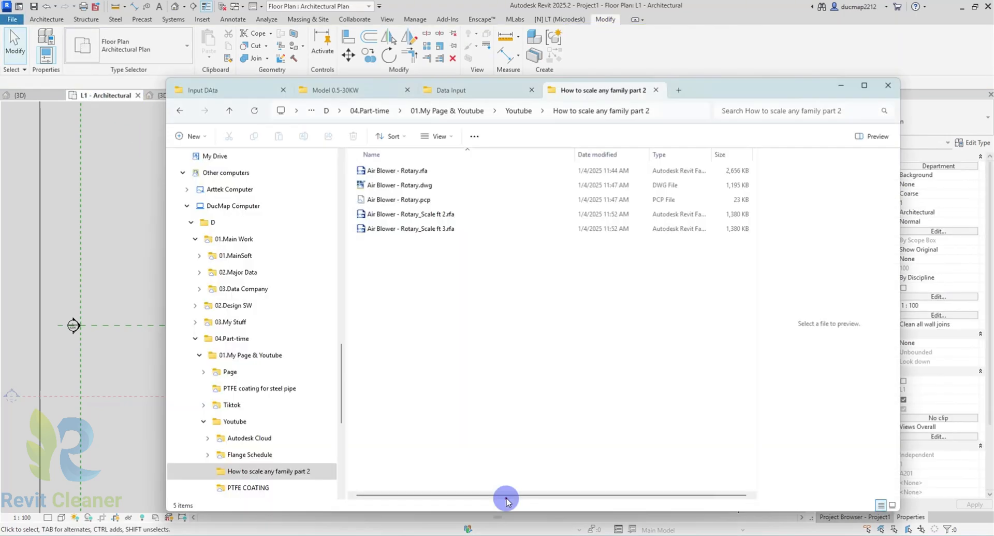
Open Air Blower - Rotary_Scale ft 2.rfa from the project folder in Revit
left_click(409, 214)
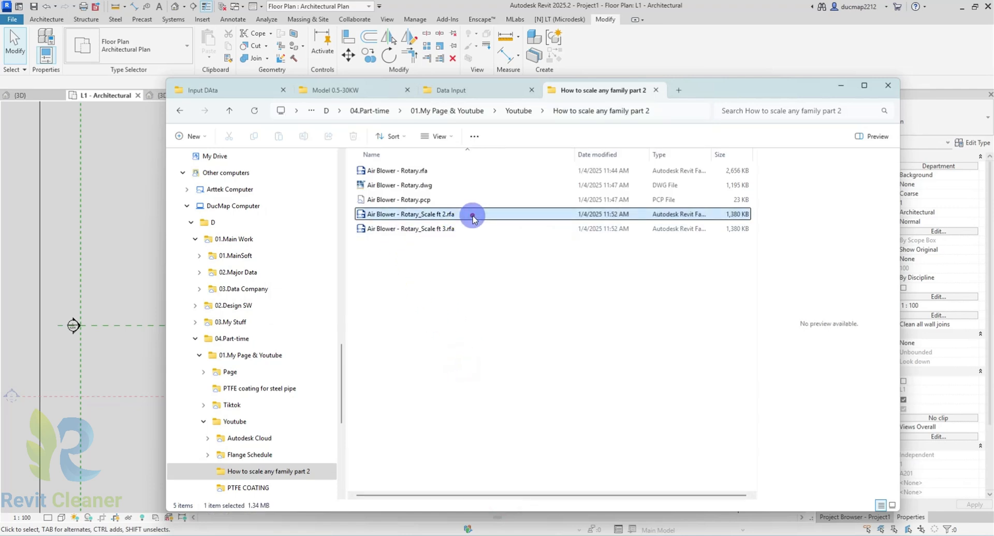
double_click(409, 213)
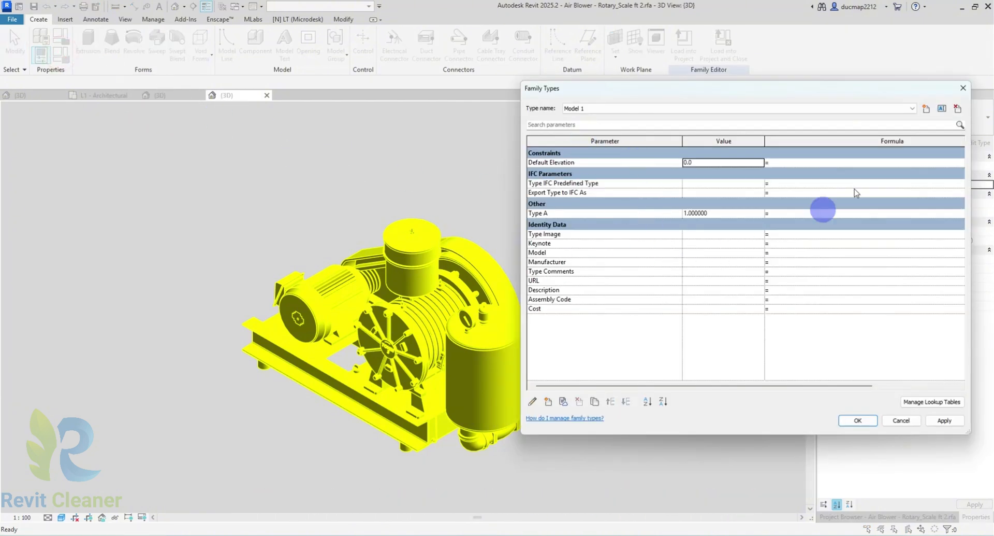
Keep only type Model 2 (Type A 2.0) and load Scale ft 2 into Project1
left_click(912, 108)
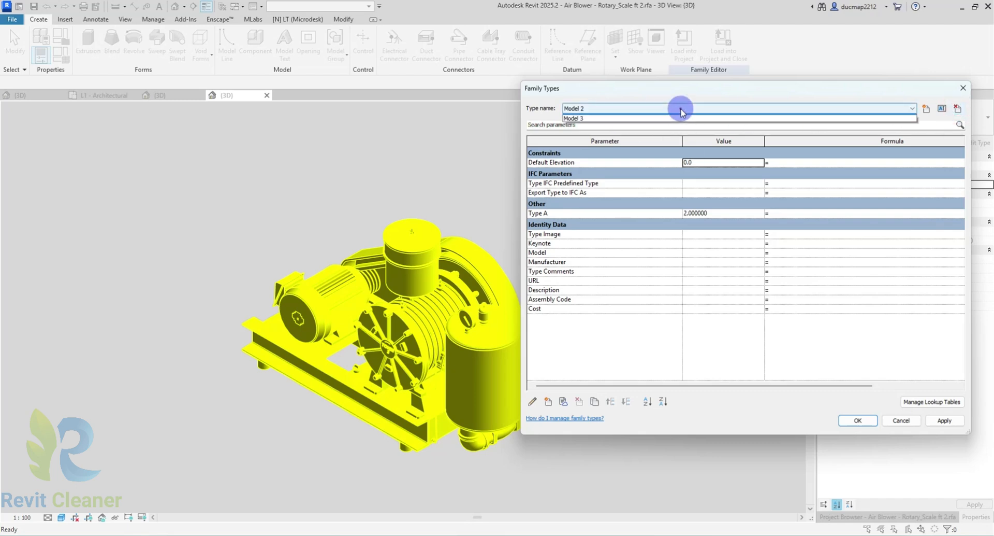
left_click(574, 107)
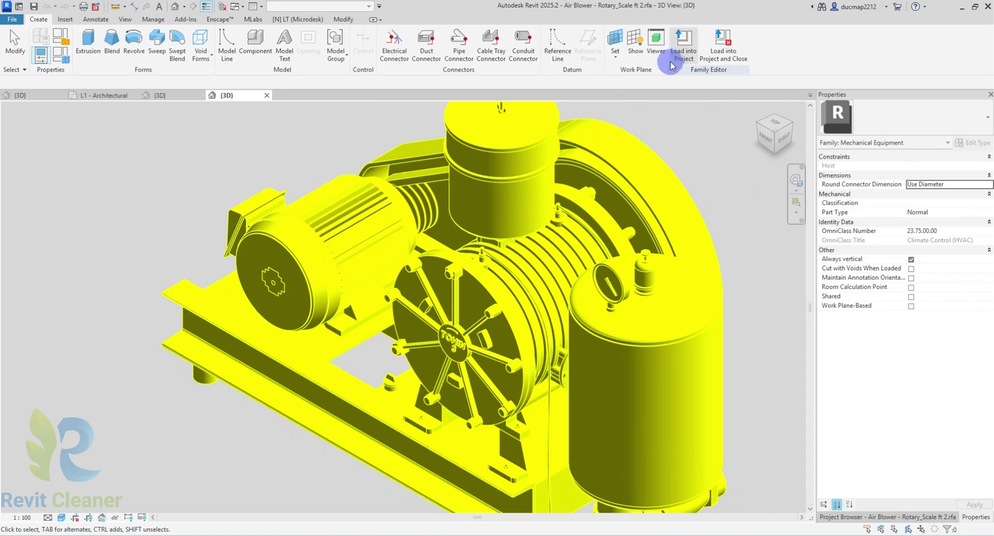
left_click(683, 45)
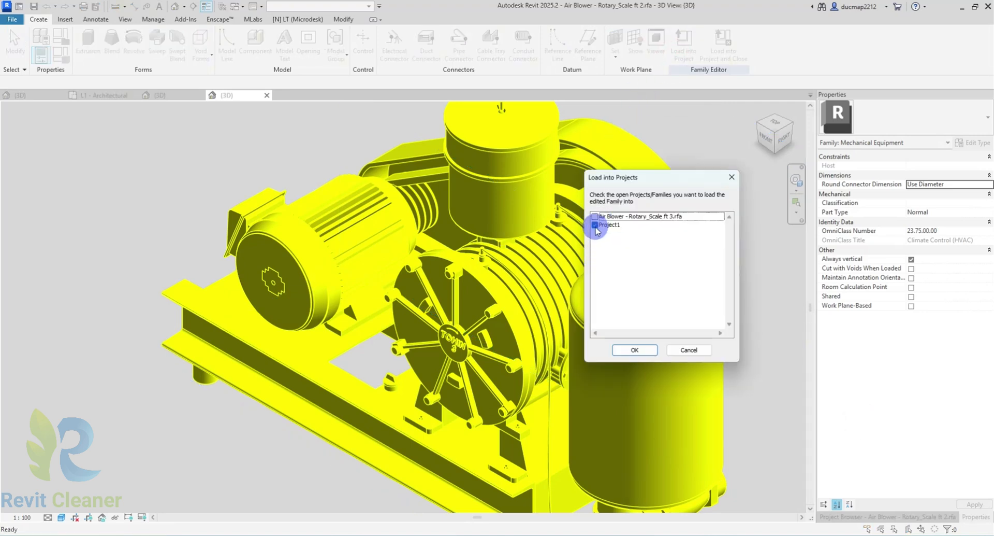
left_click(633, 349)
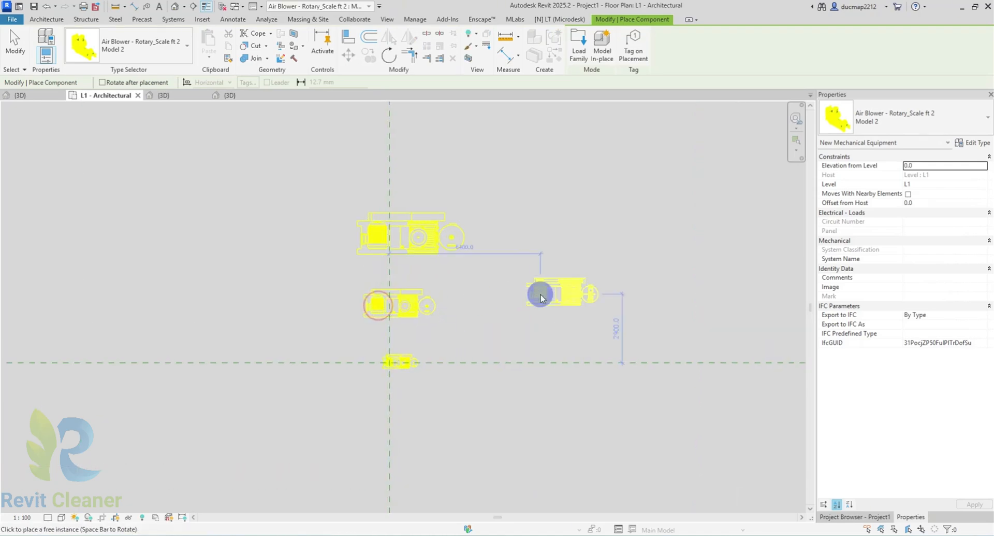
Place the Rotary_Scale ft 2 Model 2 blower in the L1 floor plan
left_click(164, 95)
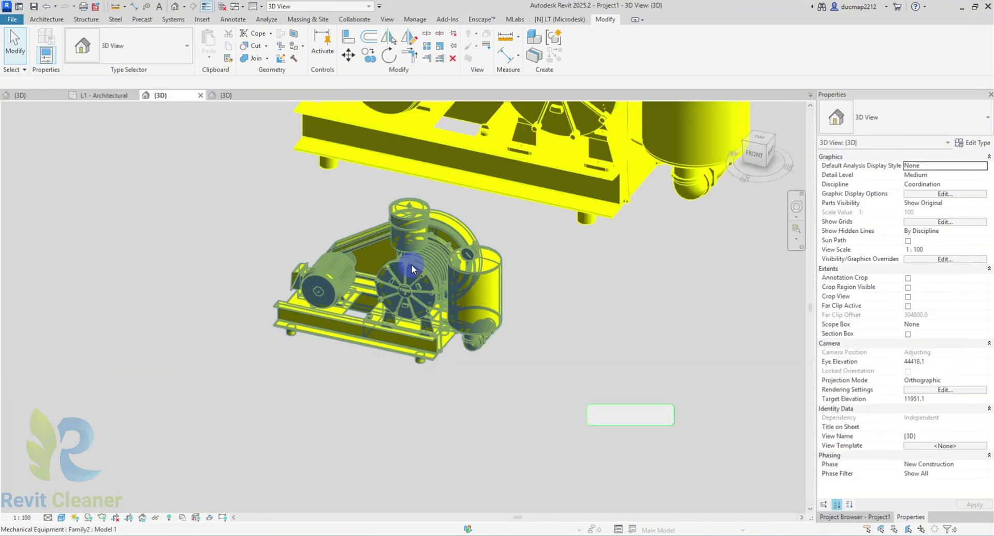